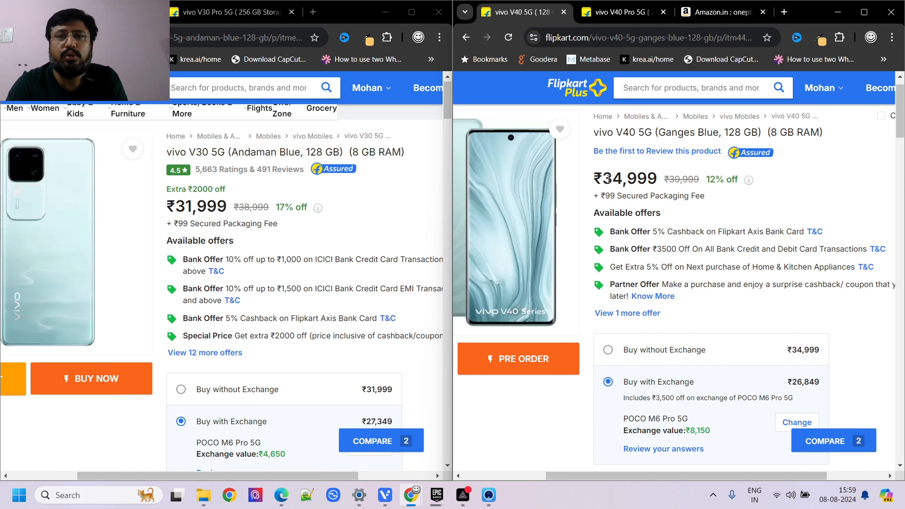
Highlight the vivo V40 5G's ₹34,999 price and return focus to the V30 window
{"action": "double_click", "coordinate": [624, 178]}
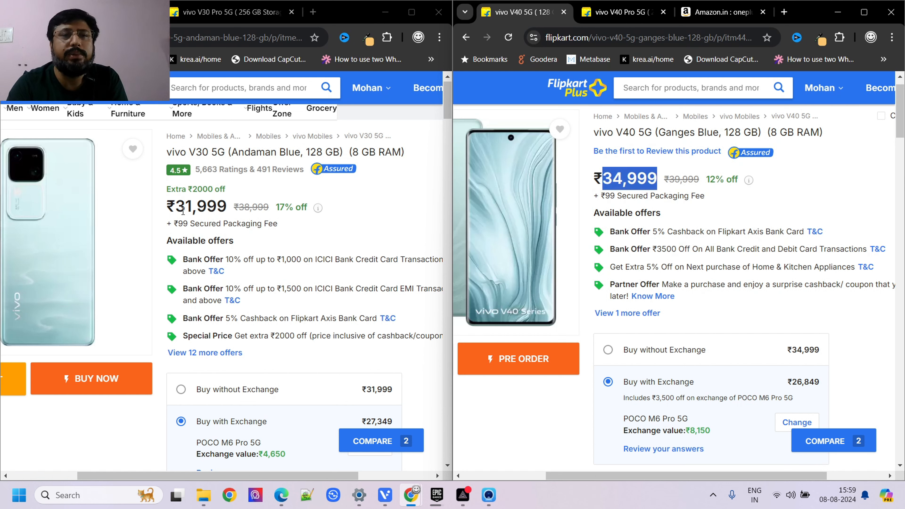
{"action": "double_click", "coordinate": [200, 207]}
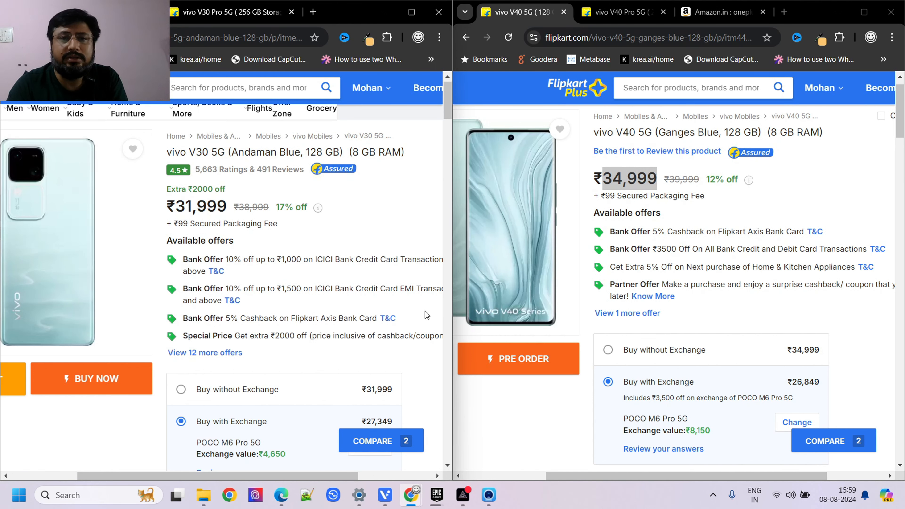
Bring both product pages down to the Specifications section with Display Features
{"action": "scroll", "scroll_direction": "down", "scroll_amount": 3}
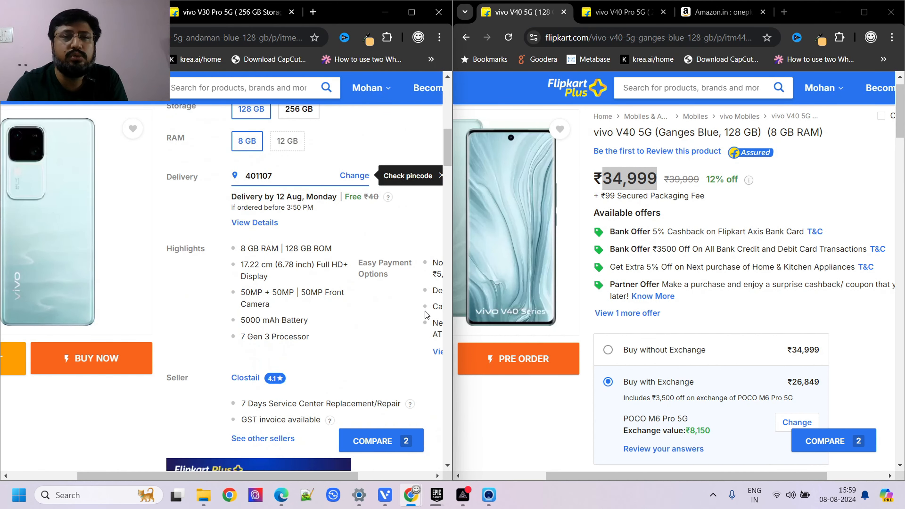
{"action": "scroll", "scroll_direction": "down", "scroll_amount": 3}
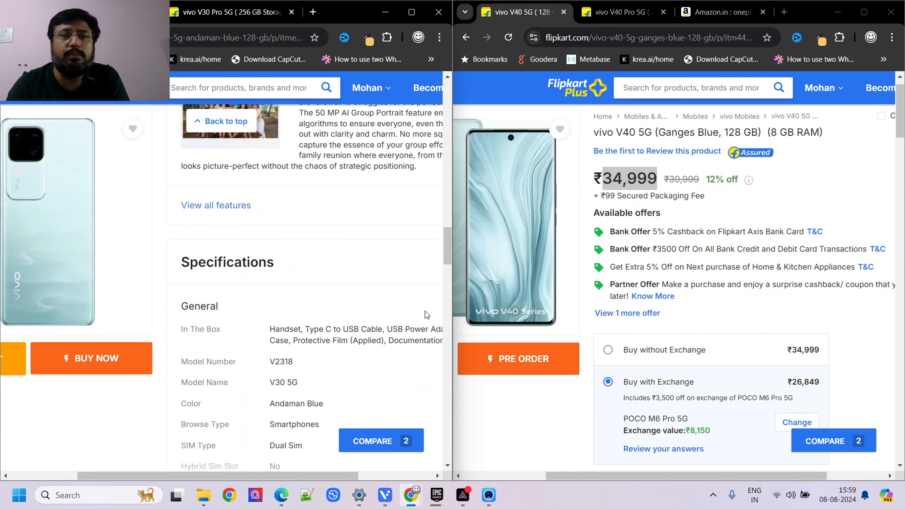
{"action": "scroll", "scroll_direction": "down", "scroll_amount": 3}
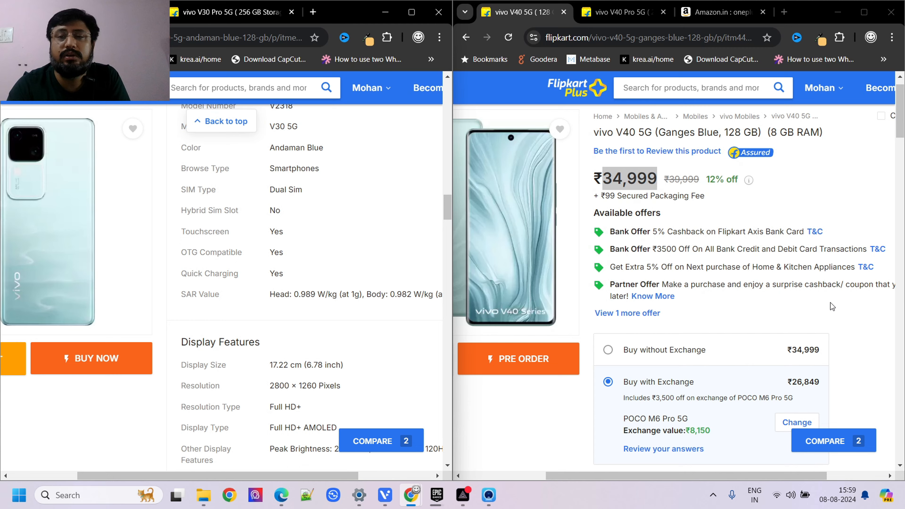
{"action": "scroll", "scroll_direction": "down", "scroll_amount": 3}
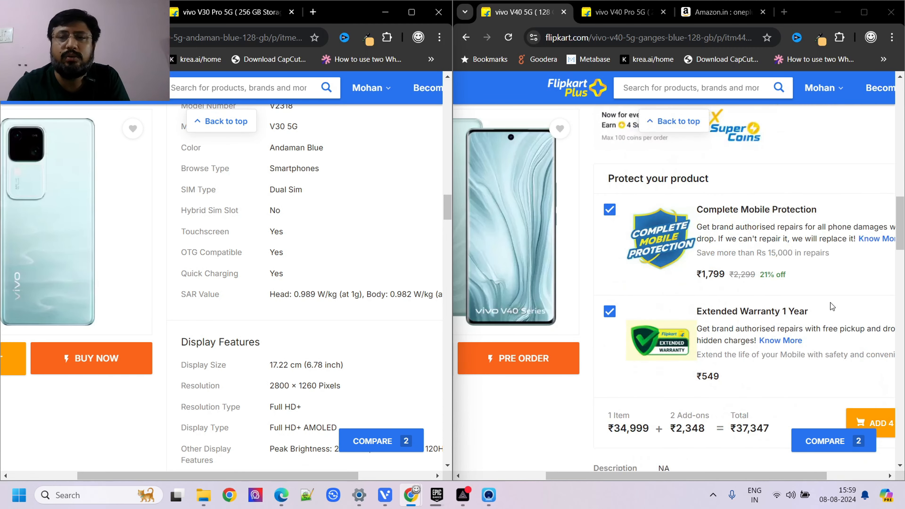
{"action": "scroll", "scroll_direction": "down", "scroll_amount": 3}
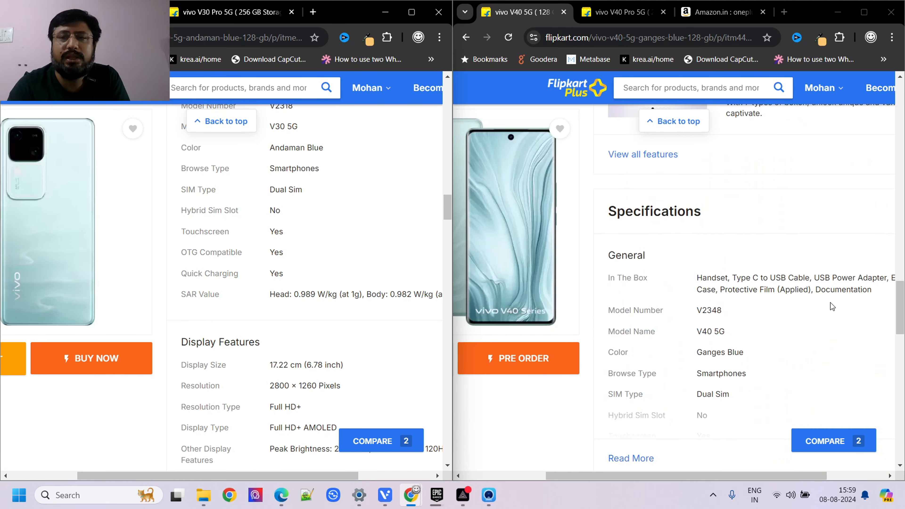
{"action": "scroll", "scroll_direction": "down", "scroll_amount": 3}
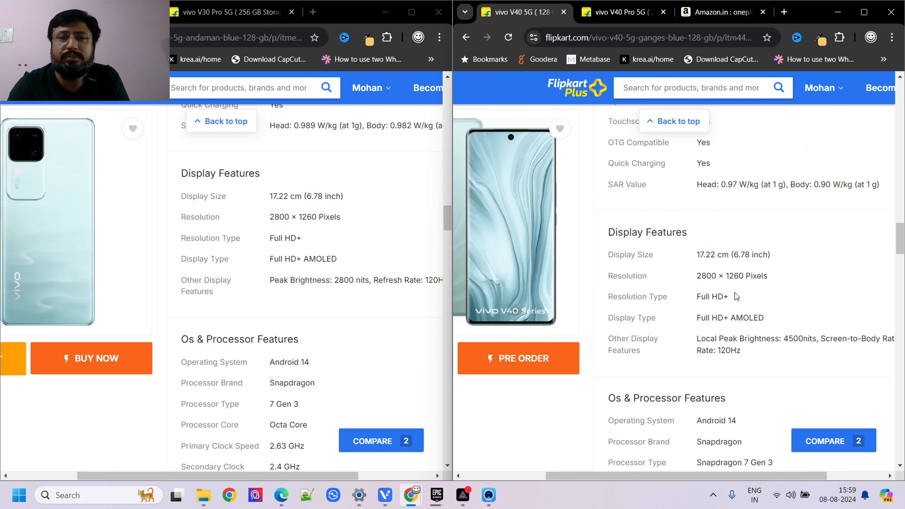
{"action": "scroll", "scroll_direction": "down", "scroll_amount": 3}
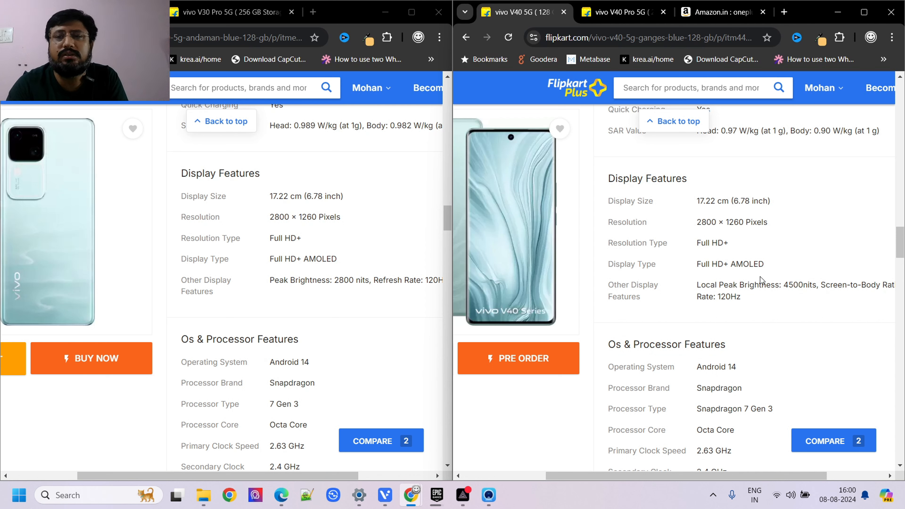
Continue both pages down to the Os & Processor Features with memory and storage details
{"action": "double_click", "coordinate": [793, 284]}
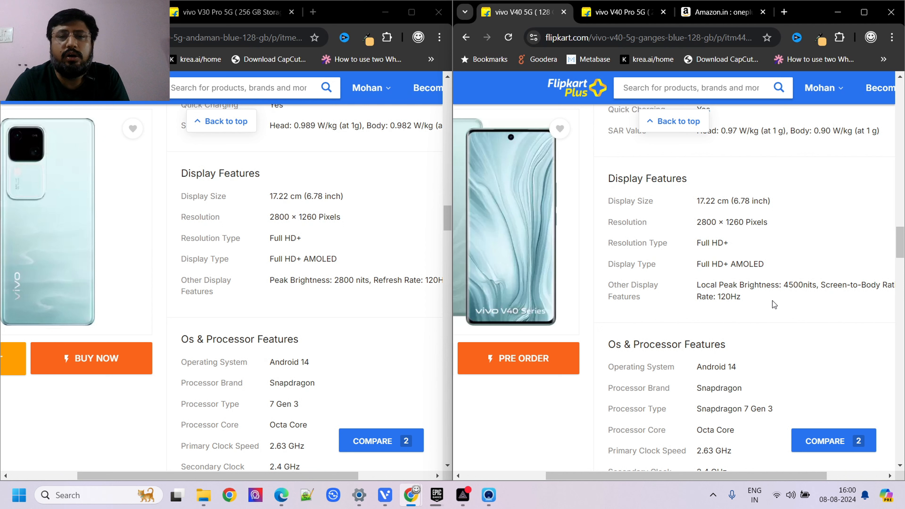
{"action": "scroll", "scroll_direction": "down", "scroll_amount": 3}
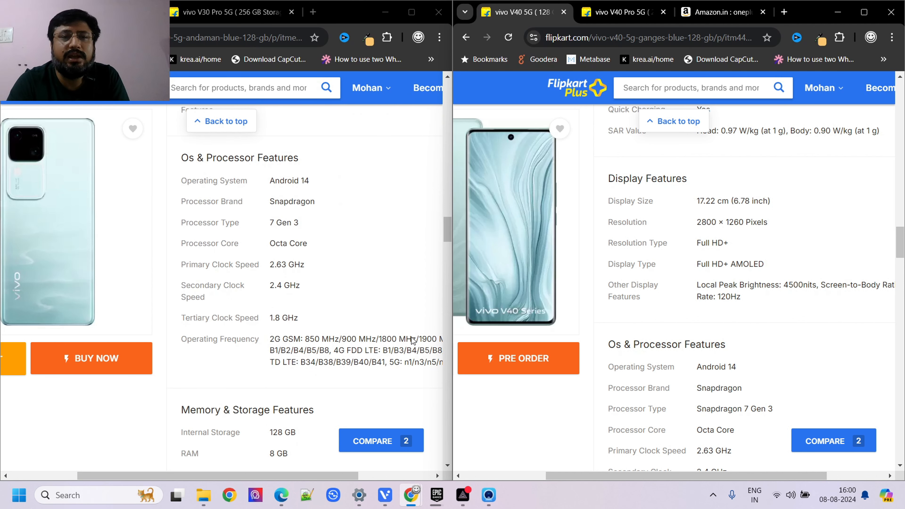
{"action": "scroll", "scroll_direction": "down", "scroll_amount": 3}
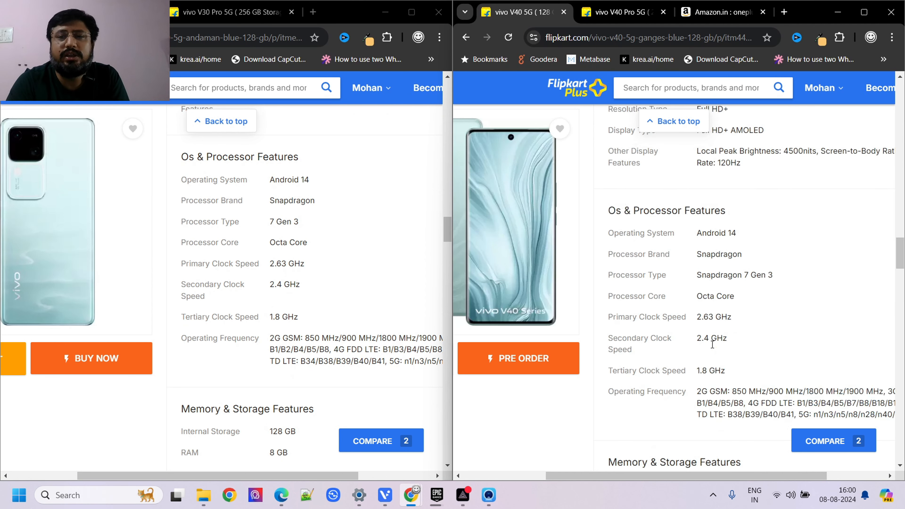
{"action": "scroll", "scroll_direction": "down", "scroll_amount": 3}
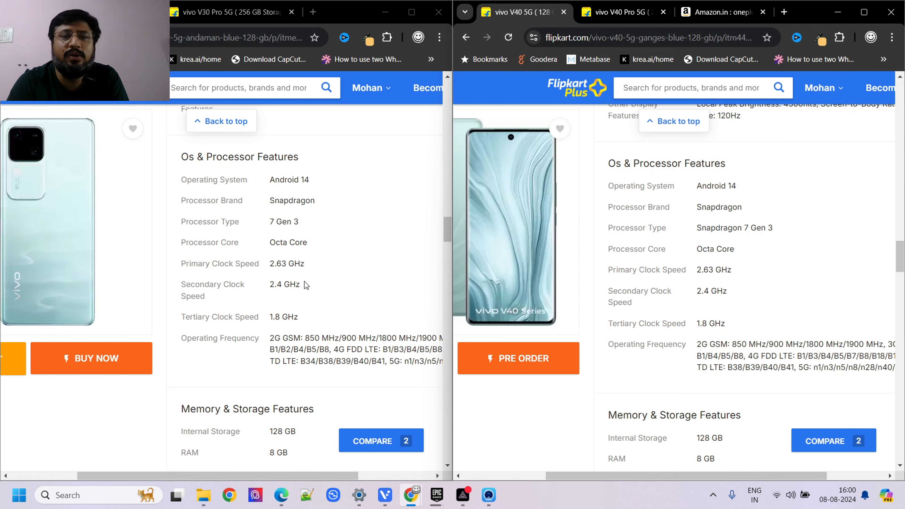
{"action": "scroll", "scroll_direction": "down", "scroll_amount": 3}
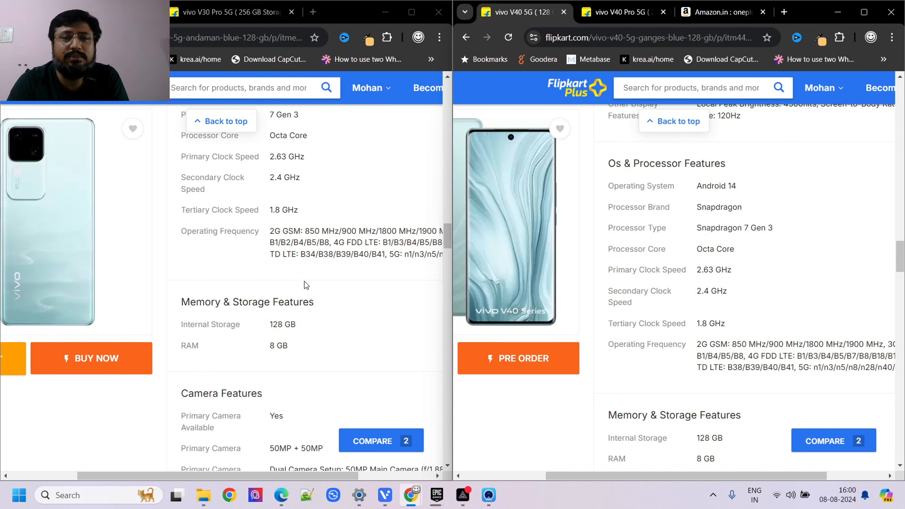
Reach the Camera Features section on both pages and mark the rear camera entries
{"action": "scroll", "scroll_direction": "down", "scroll_amount": 3}
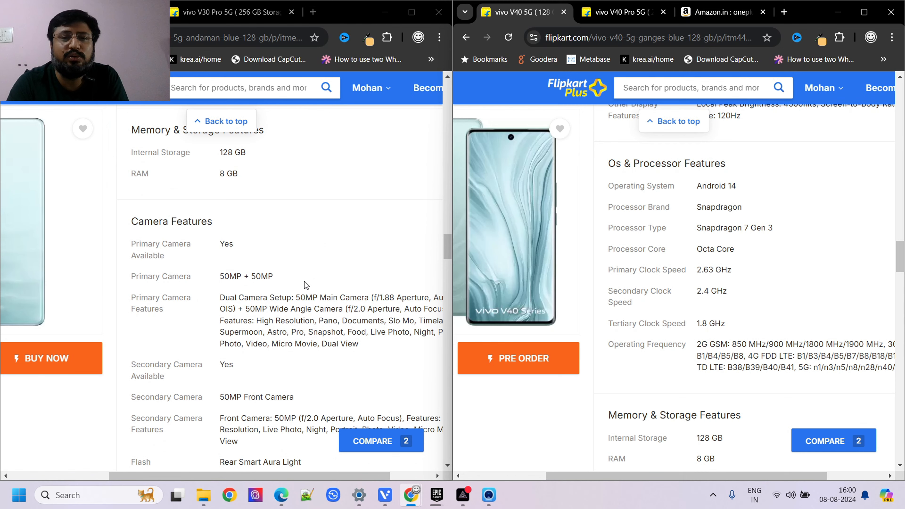
{"action": "scroll", "scroll_direction": "down", "scroll_amount": 3}
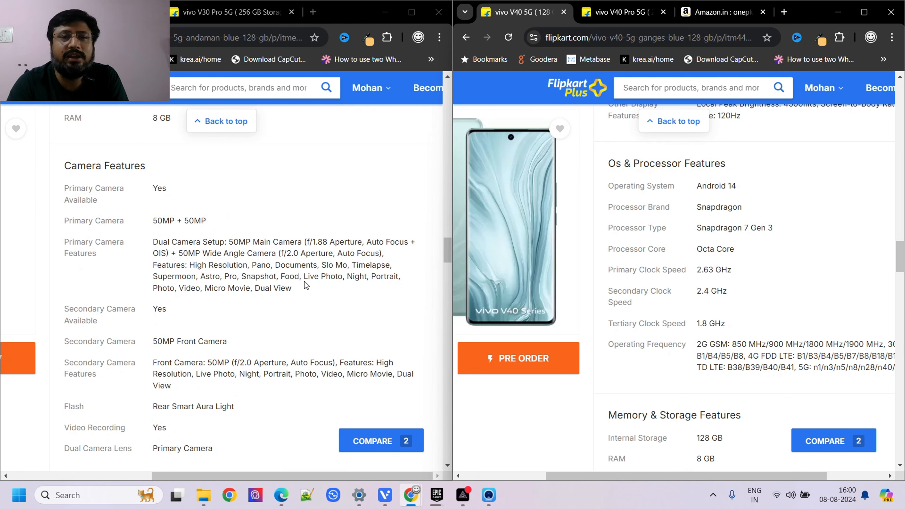
{"action": "scroll", "scroll_direction": "down", "scroll_amount": 3}
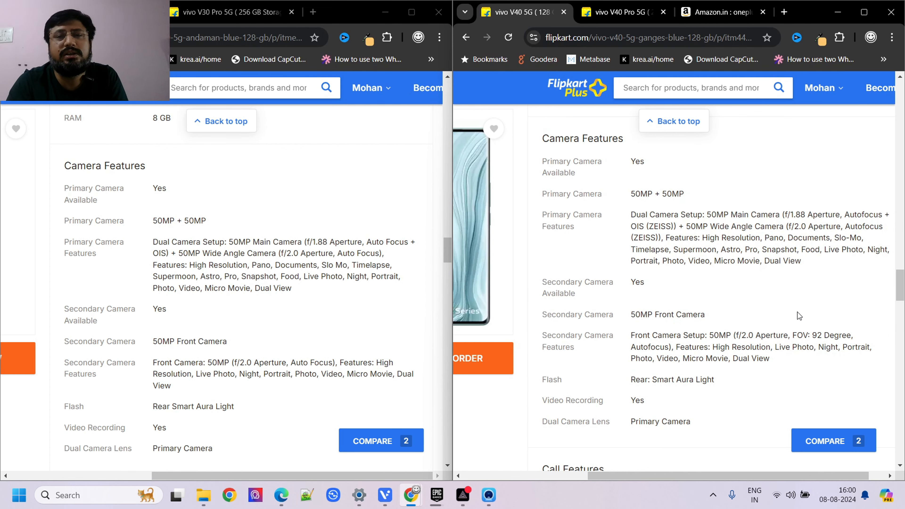
{"action": "mouse_move", "coordinate": [686, 236]}
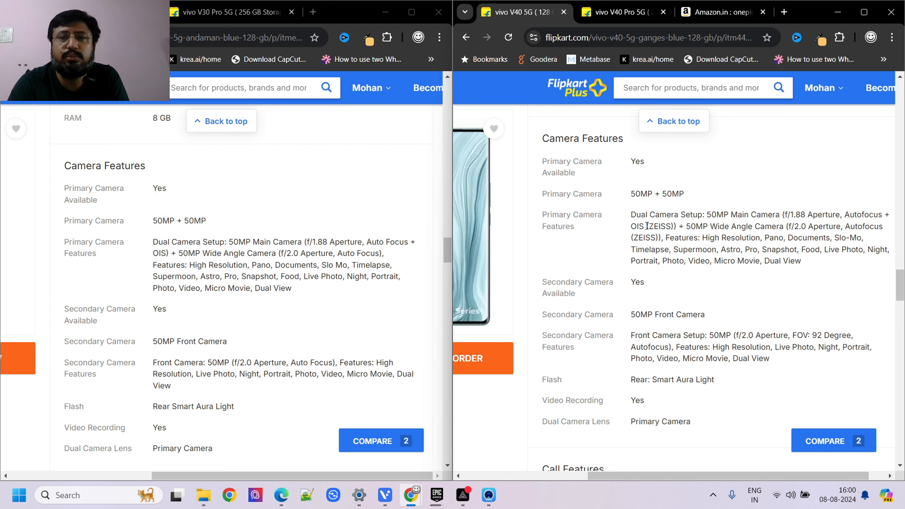
{"action": "double_click", "coordinate": [658, 226]}
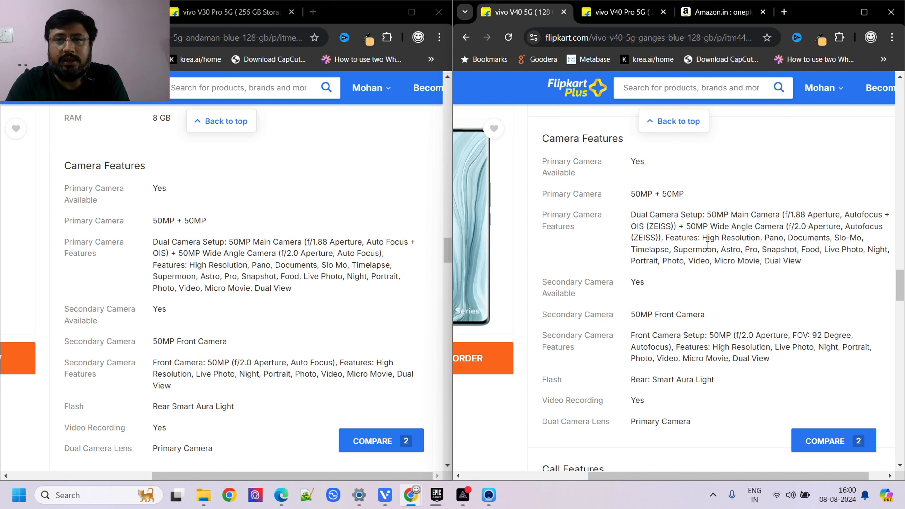
{"action": "double_click", "coordinate": [696, 226]}
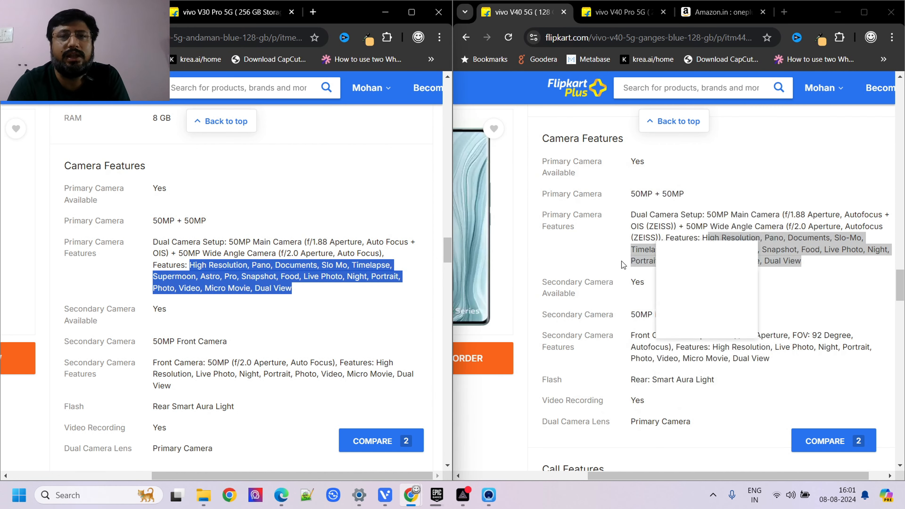
{"action": "mouse_move", "coordinate": [668, 273]}
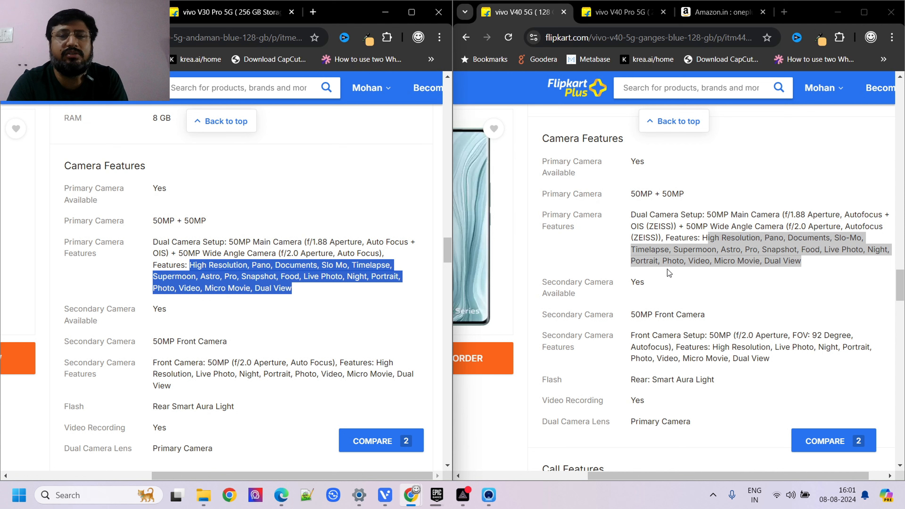
Show the front camera details on both pages and clear the highlight on them
{"action": "scroll", "scroll_direction": "down", "scroll_amount": 3}
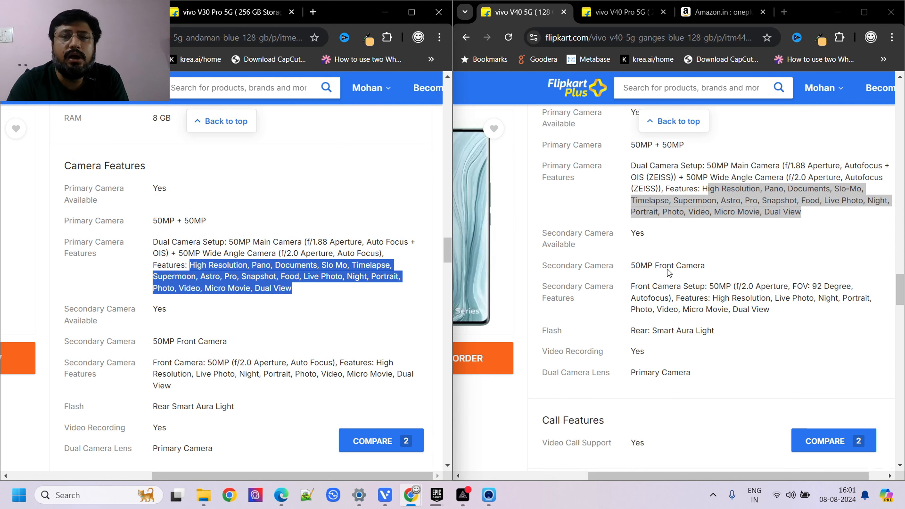
{"action": "scroll", "scroll_direction": "down", "scroll_amount": 3}
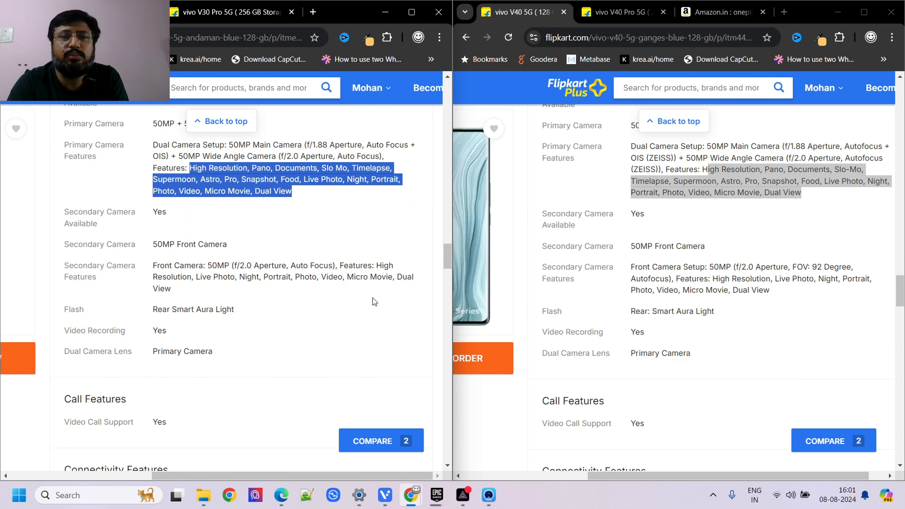
{"action": "mouse_move", "coordinate": [737, 287]}
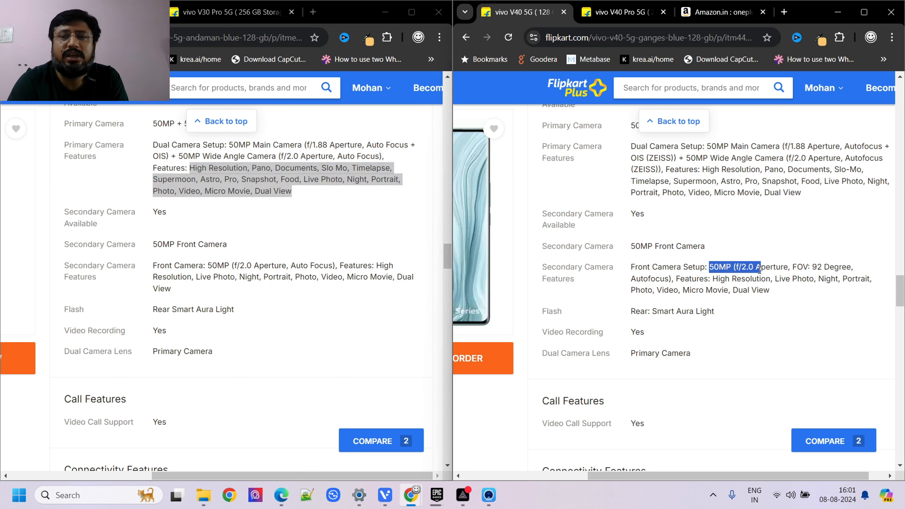
{"action": "left_click", "coordinate": [686, 278]}
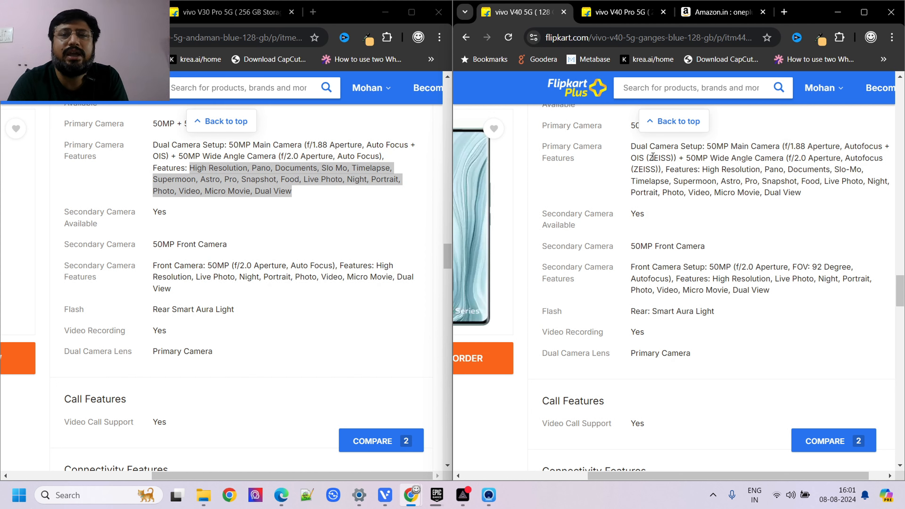
{"action": "mouse_move", "coordinate": [627, 291]}
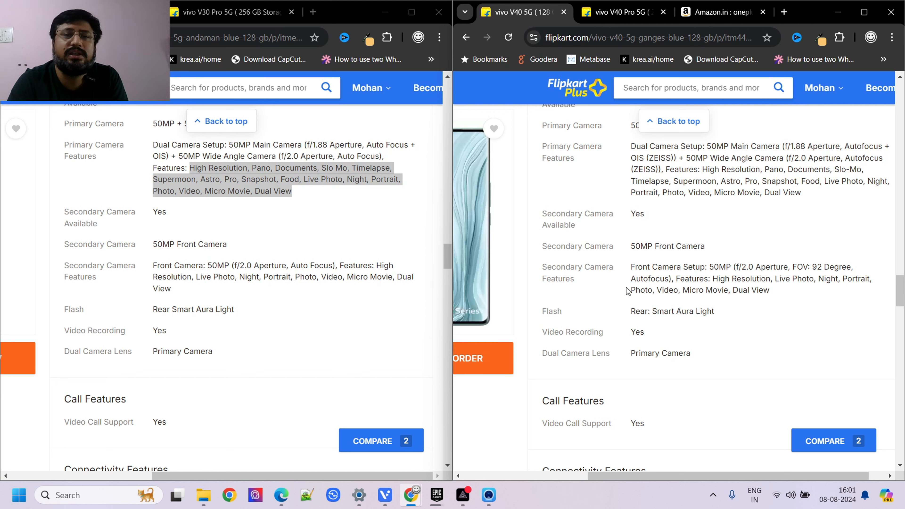
{"action": "mouse_move", "coordinate": [397, 238]}
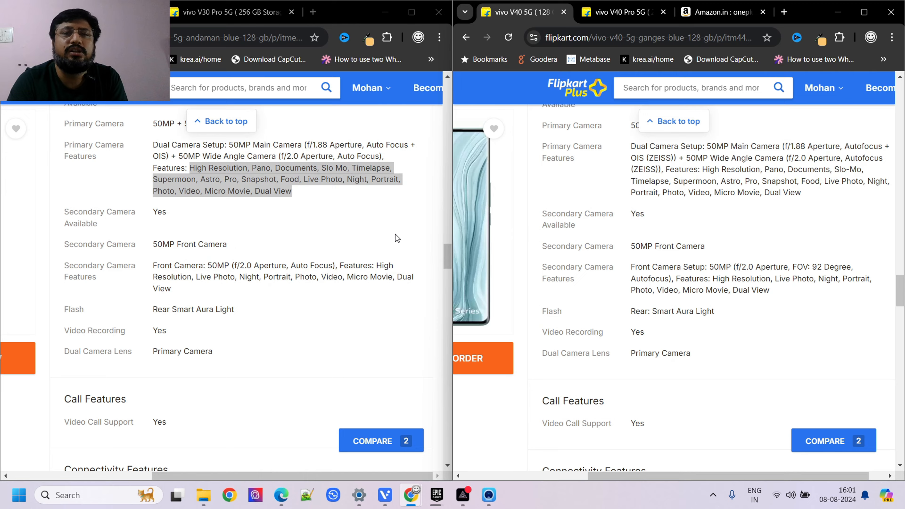
Return both pages to the top prices and highlight the ₹3500 bank offer amount
{"action": "scroll", "scroll_direction": "up", "scroll_amount": 3}
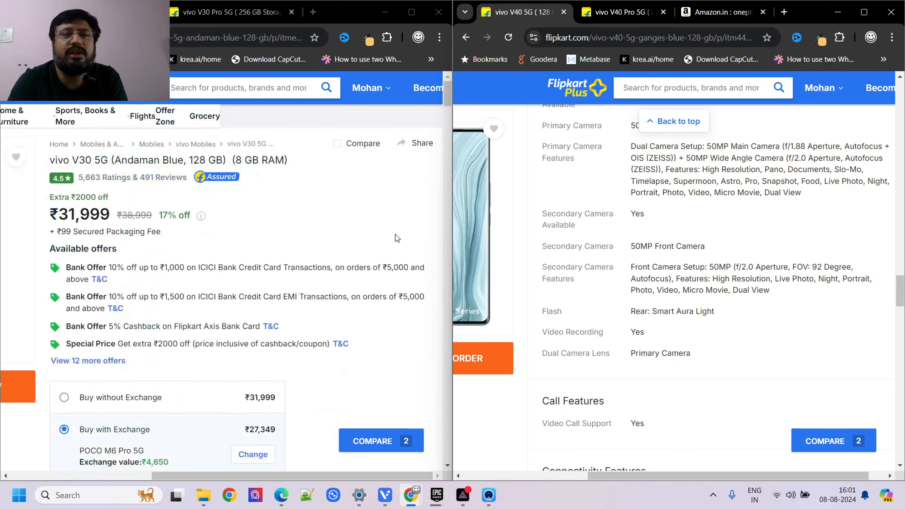
{"action": "scroll", "scroll_direction": "up", "scroll_amount": 3}
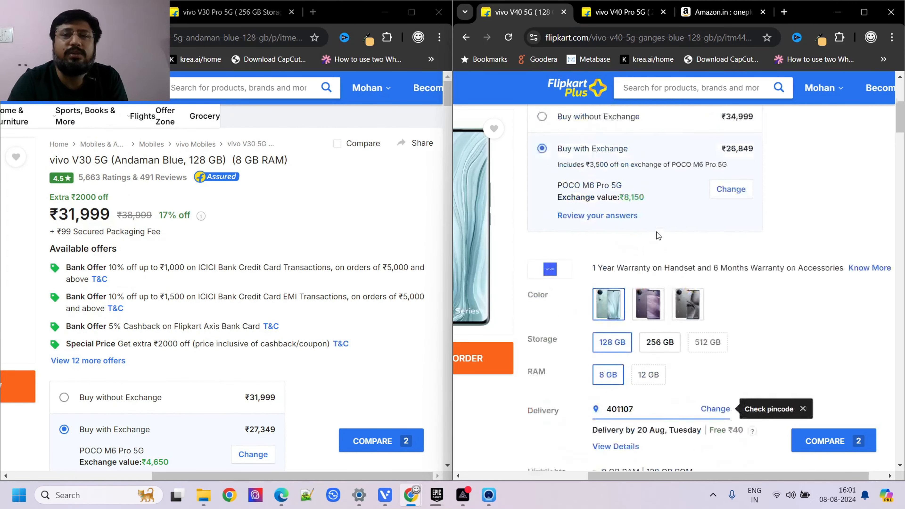
{"action": "scroll", "scroll_direction": "up", "scroll_amount": 3}
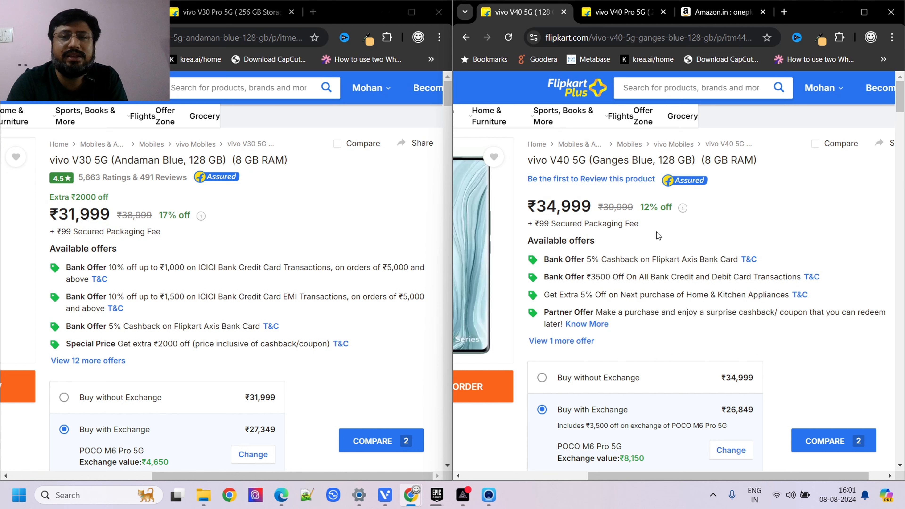
{"action": "mouse_move", "coordinate": [599, 275]}
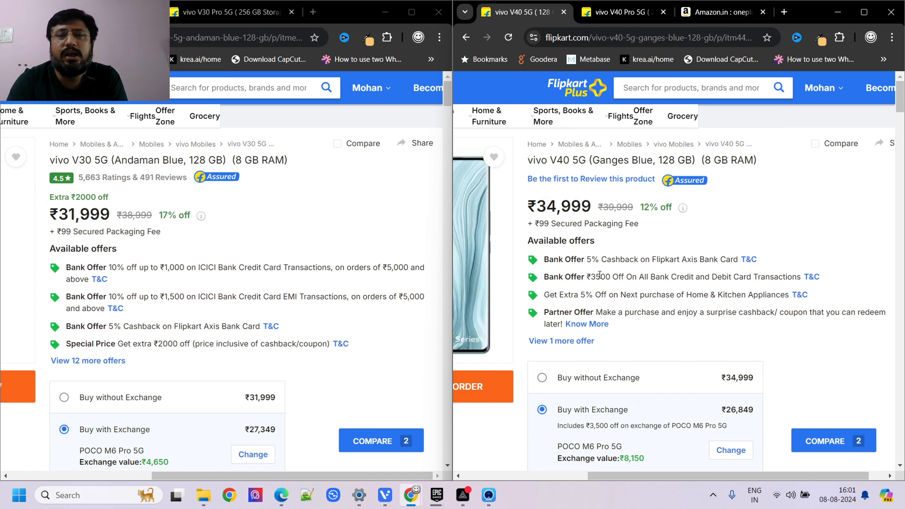
{"action": "double_click", "coordinate": [600, 277]}
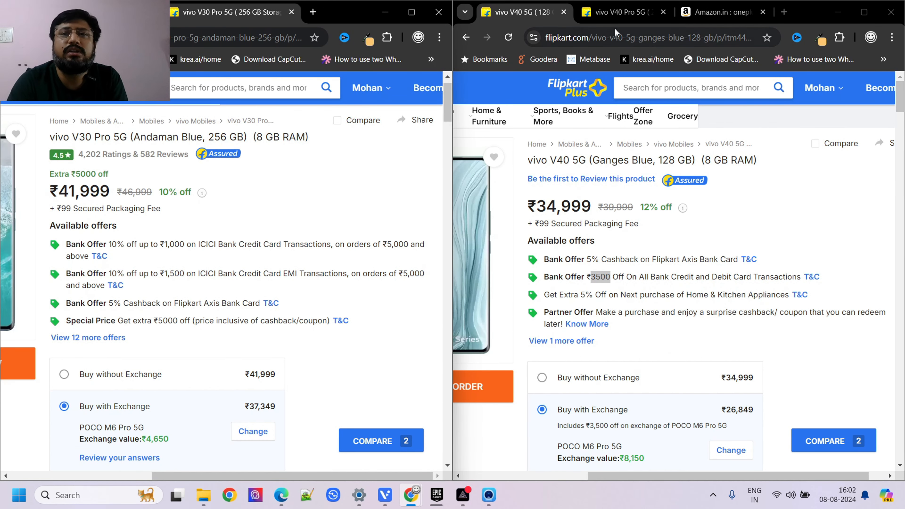
Switch the right window to the vivo V40 Pro page and review its offers
{"action": "left_click", "coordinate": [623, 12]}
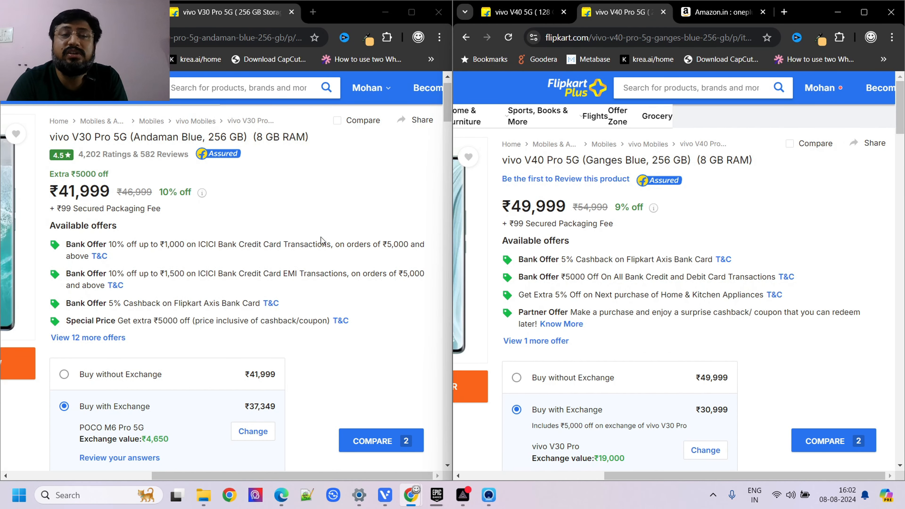
{"action": "scroll", "scroll_direction": "down", "scroll_amount": 3}
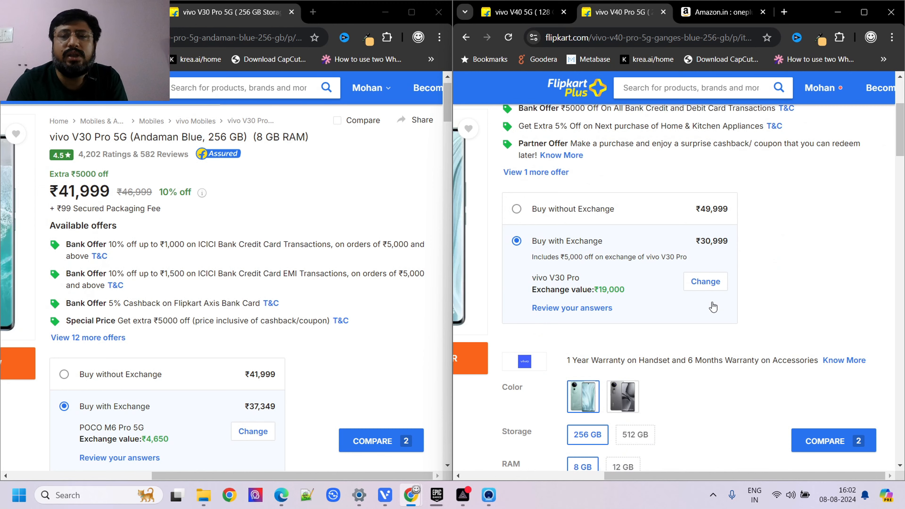
{"action": "scroll", "scroll_direction": "down", "scroll_amount": 3}
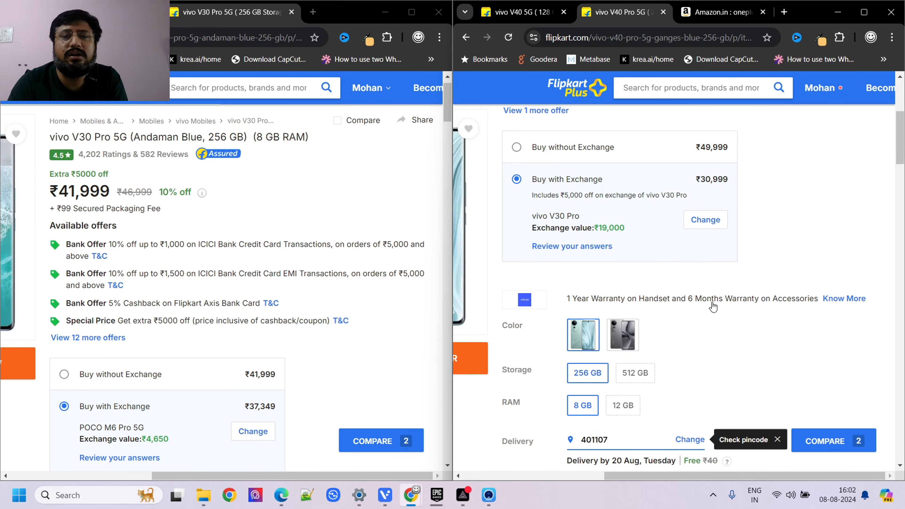
{"action": "mouse_move", "coordinate": [707, 322]}
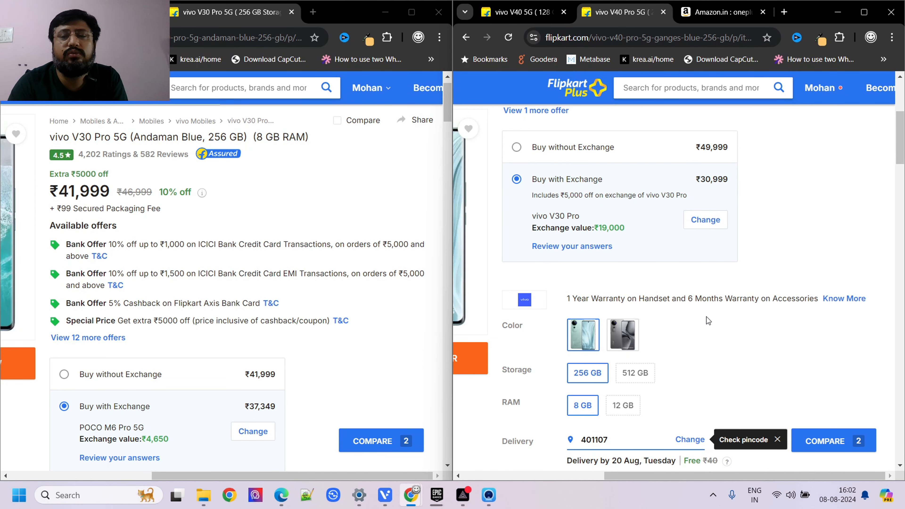
{"action": "mouse_move", "coordinate": [622, 406]}
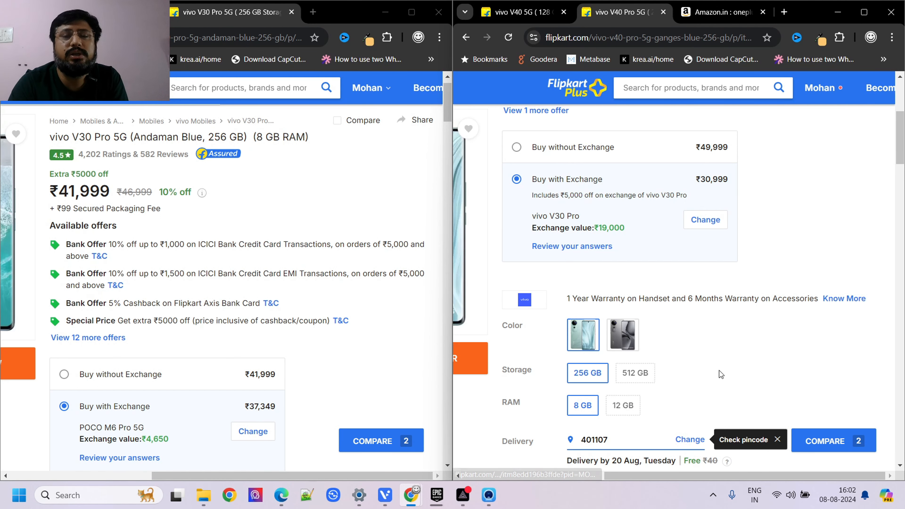
{"action": "scroll", "scroll_direction": "down", "scroll_amount": 3}
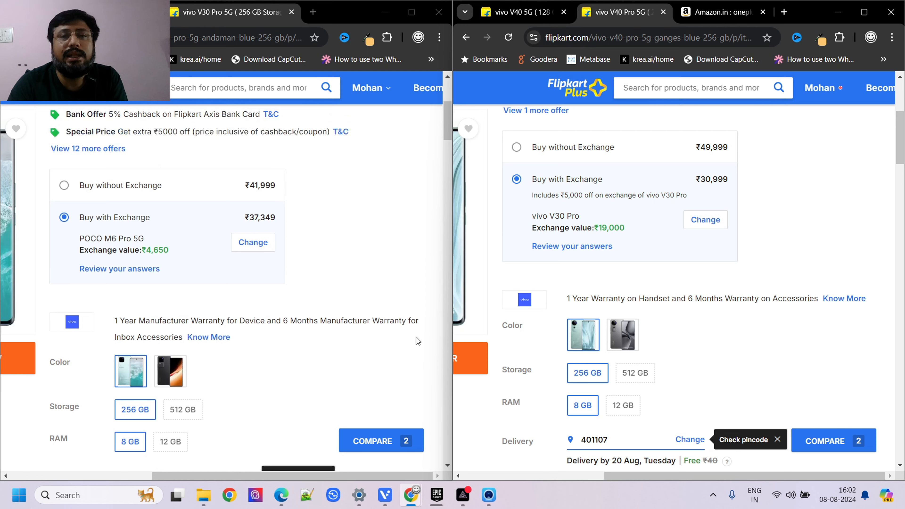
Back at the V40 Pro price, highlight the ₹5000 bank offer amount
{"action": "scroll", "scroll_direction": "up", "scroll_amount": 3}
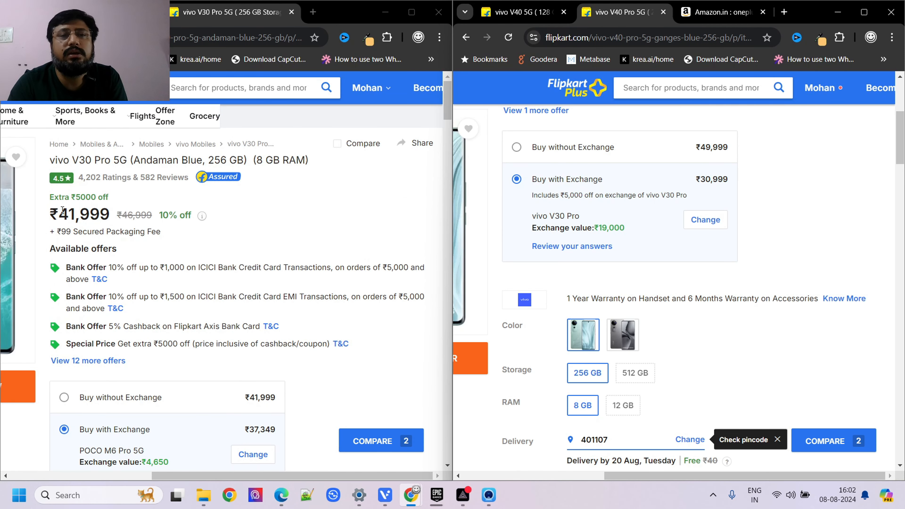
{"action": "scroll", "scroll_direction": "up", "scroll_amount": 3}
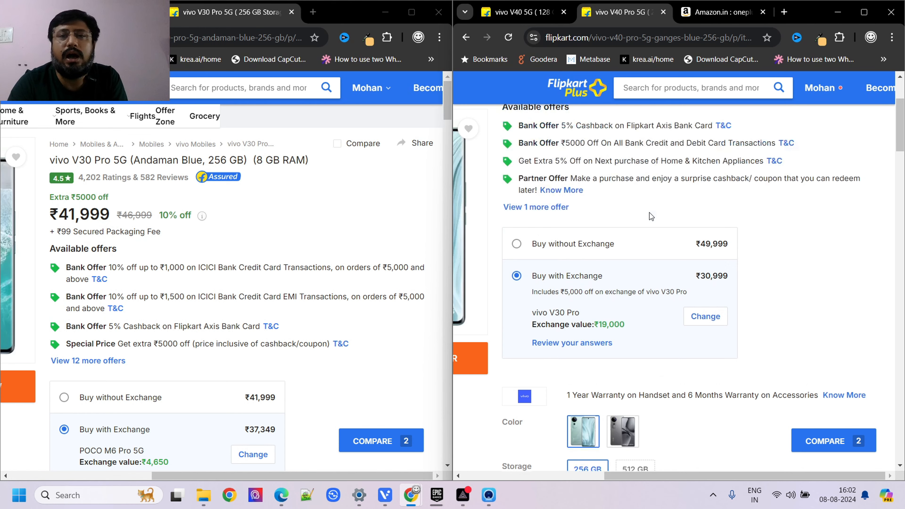
{"action": "scroll", "scroll_direction": "up", "scroll_amount": 3}
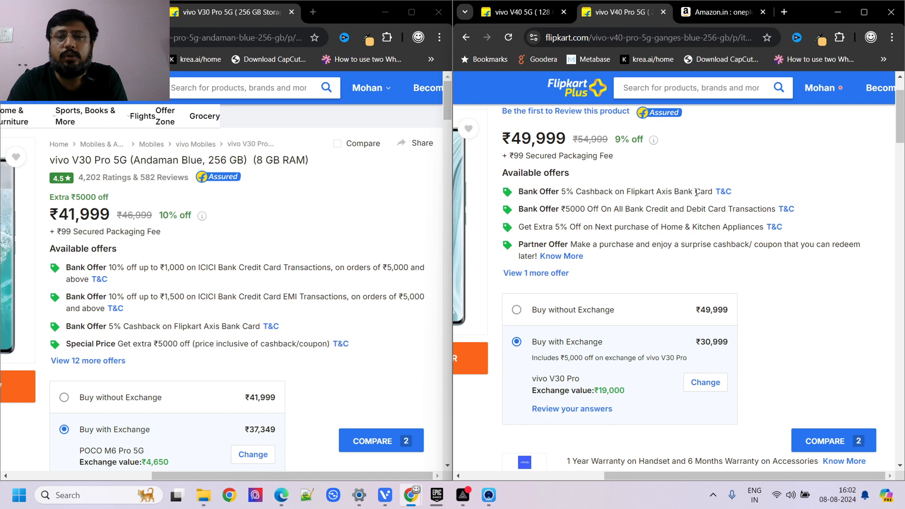
{"action": "double_click", "coordinate": [574, 209]}
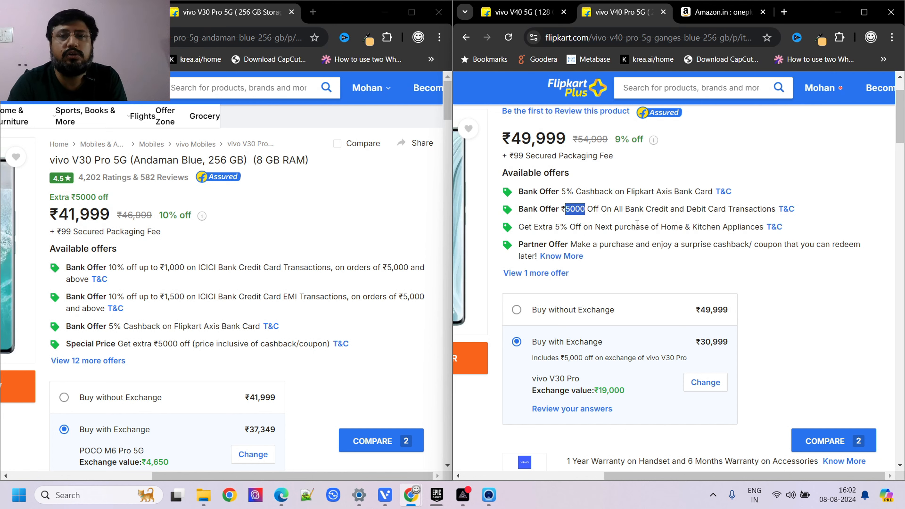
{"action": "mouse_move", "coordinate": [663, 341]}
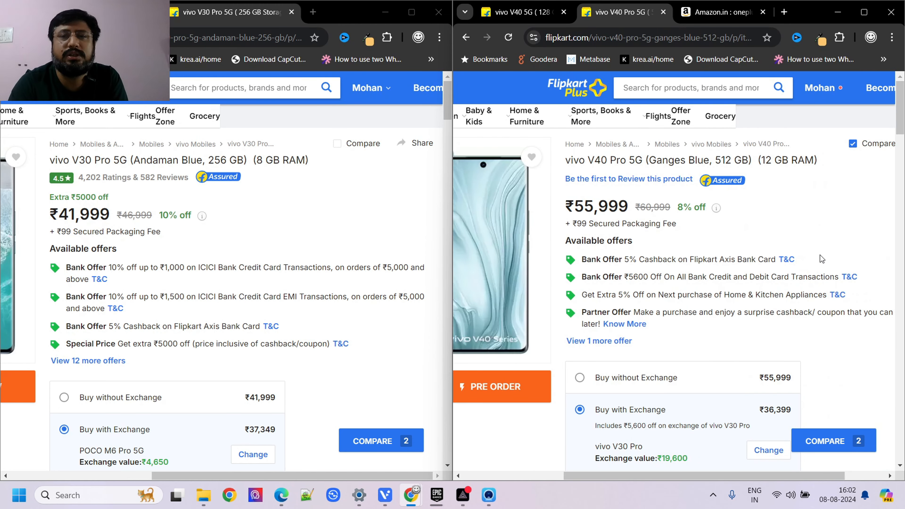
Choose the V30 Pro's 12 GB RAM variant and highlight the V40 Pro's ₹5600 bank offer
{"action": "scroll", "scroll_direction": "down", "scroll_amount": 3}
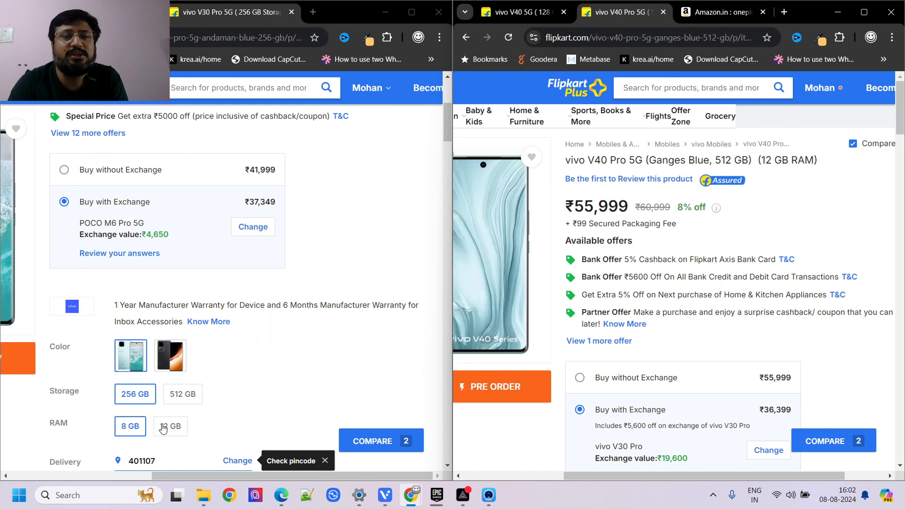
{"action": "left_click", "coordinate": [181, 393]}
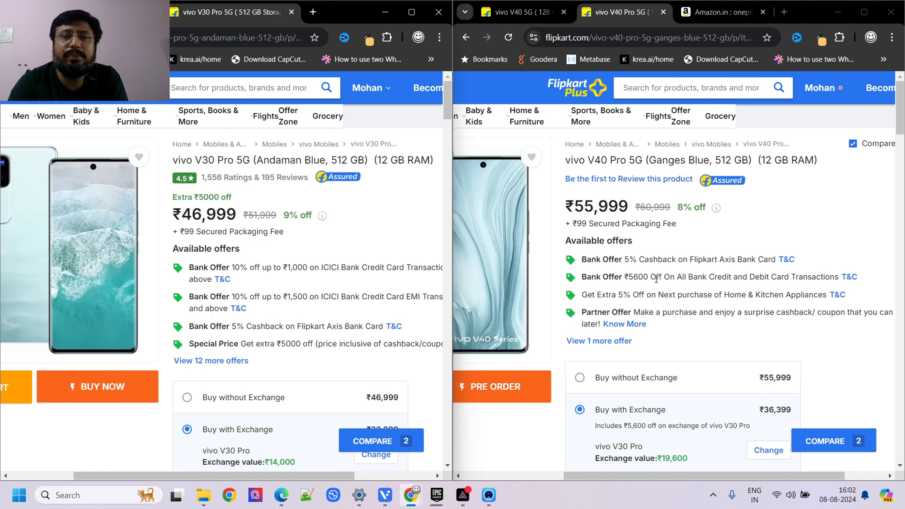
{"action": "double_click", "coordinate": [638, 276]}
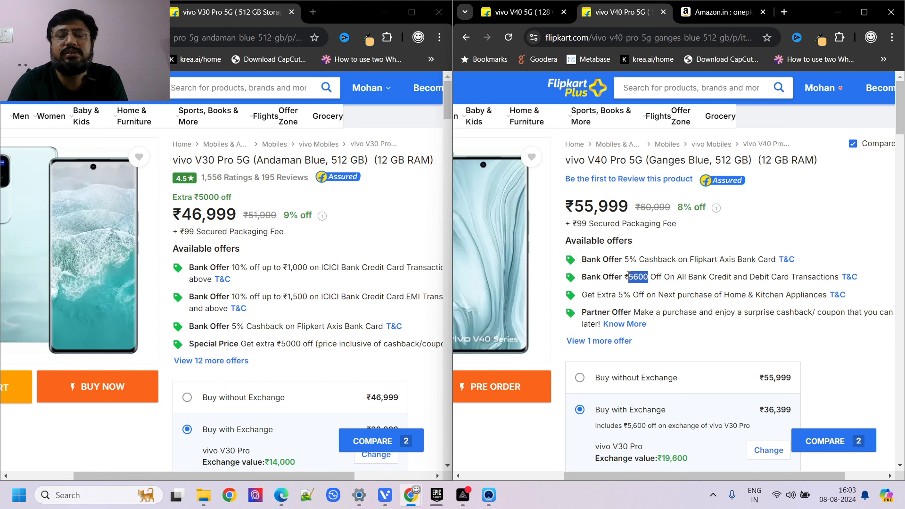
{"action": "mouse_move", "coordinate": [686, 271]}
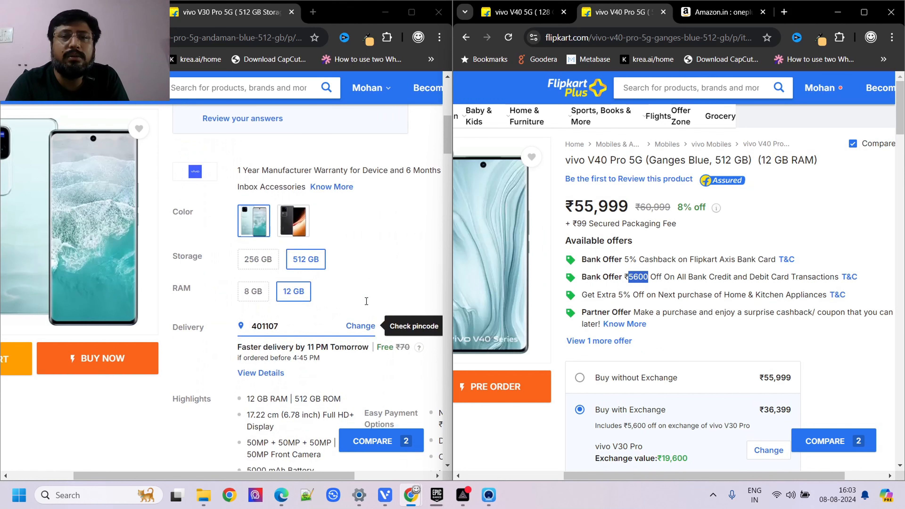
At Display Features, mark the V40 Pro's 4500nits and V30 Pro's 2800 nits peak brightness
{"action": "scroll", "scroll_direction": "down", "scroll_amount": 3}
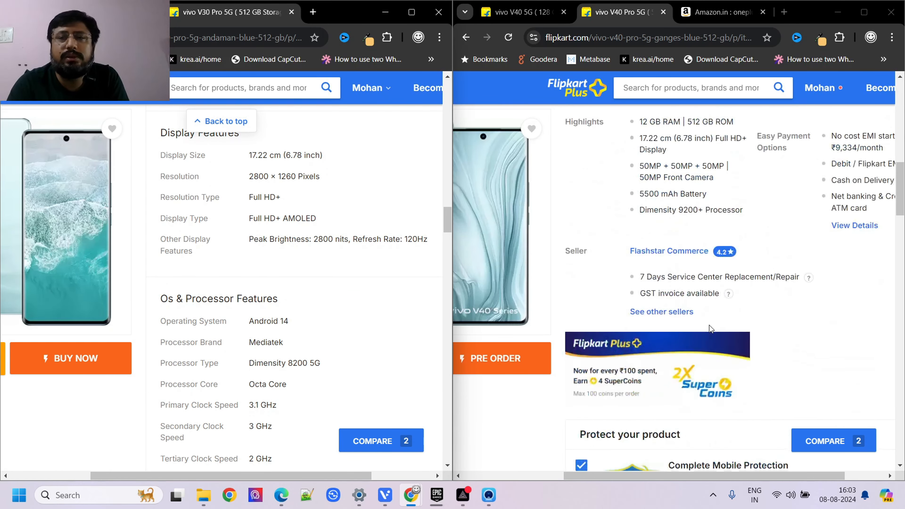
{"action": "scroll", "scroll_direction": "down", "scroll_amount": 3}
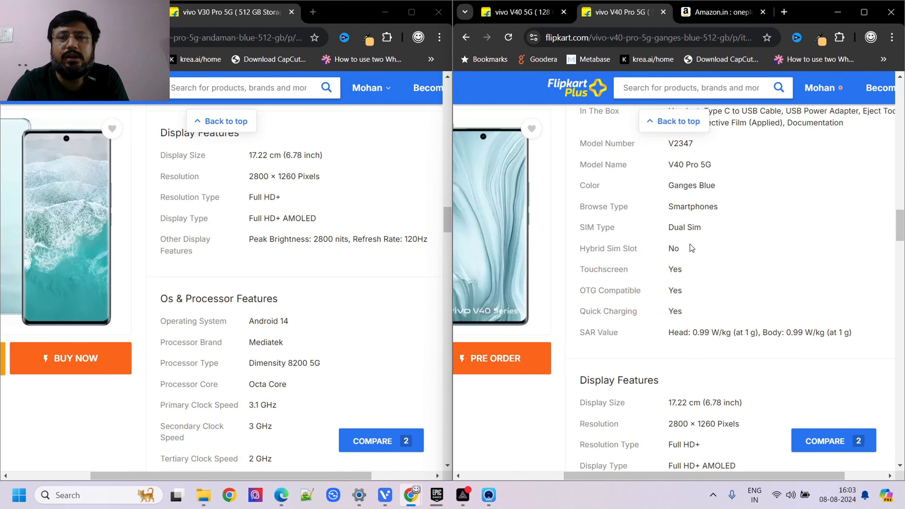
{"action": "scroll", "scroll_direction": "down", "scroll_amount": 3}
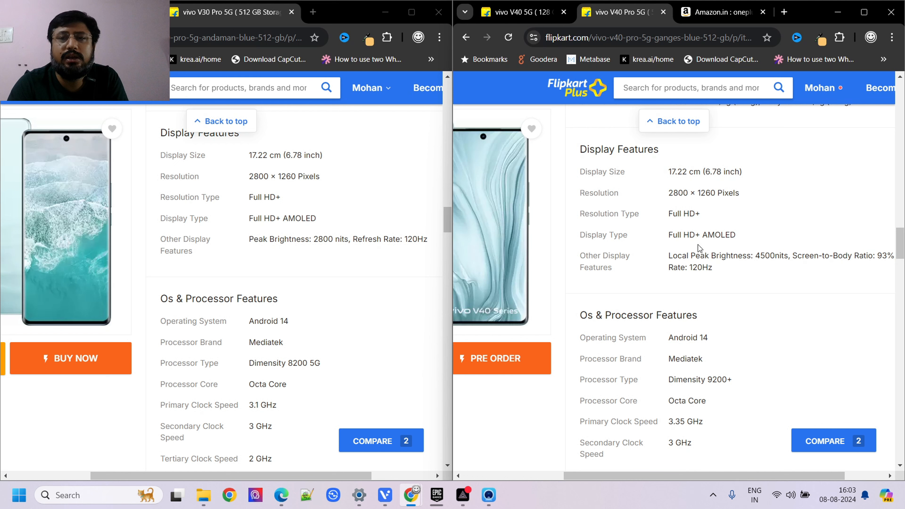
{"action": "double_click", "coordinate": [768, 255]}
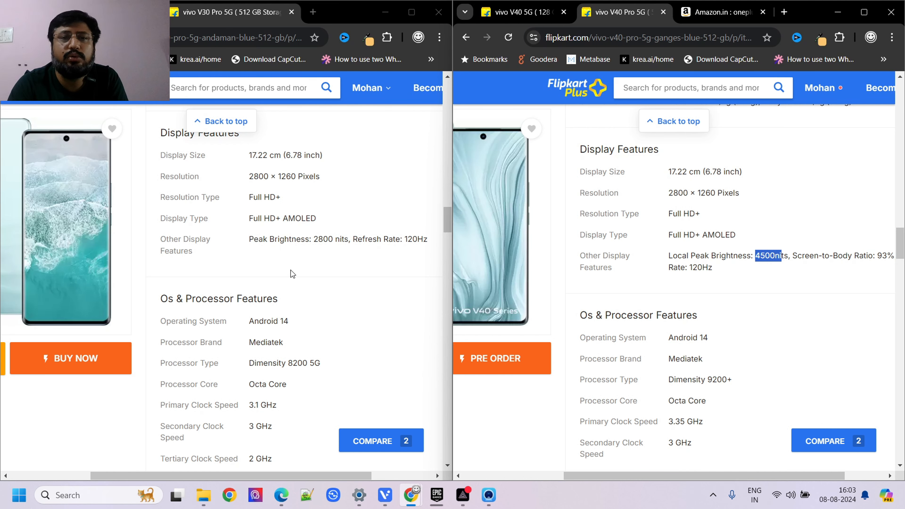
{"action": "double_click", "coordinate": [323, 239]}
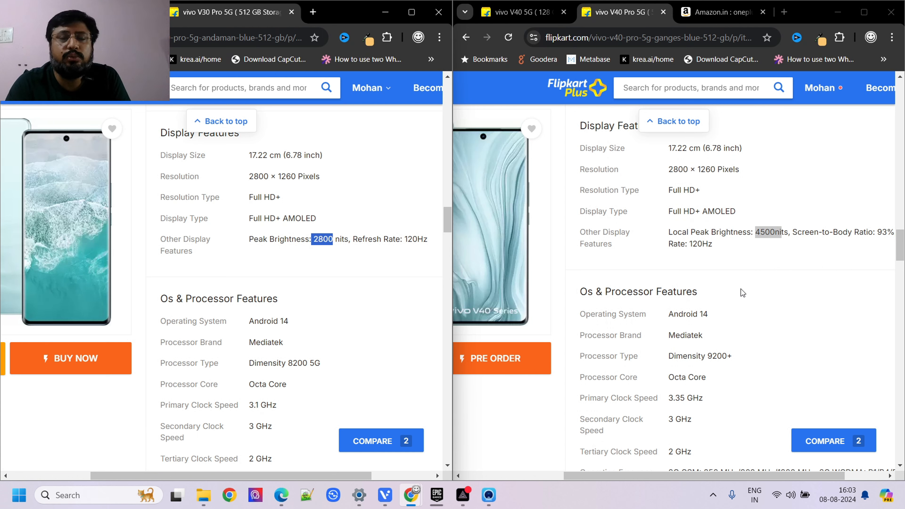
{"action": "mouse_move", "coordinate": [309, 337]}
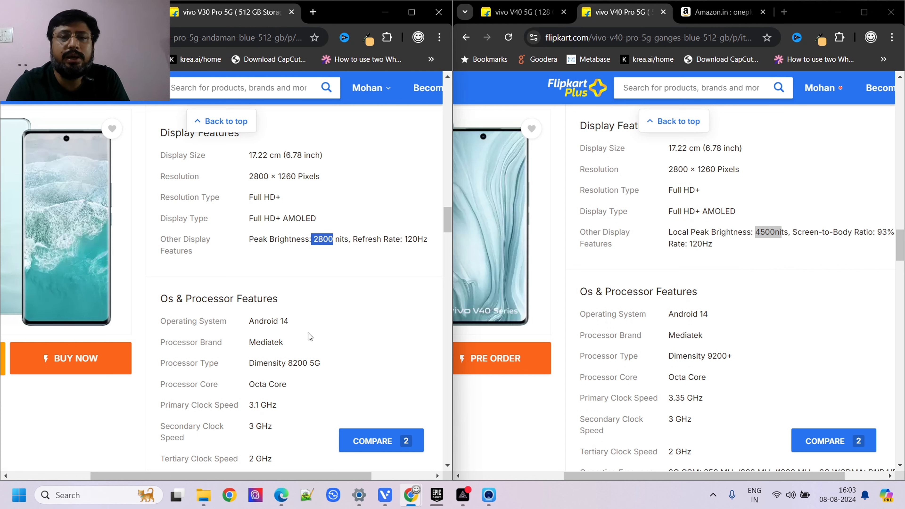
At Os & Processor Features, mark the V30 Pro's Dimensity 8200 5G and the V40 Pro's chipset
{"action": "scroll", "scroll_direction": "down", "scroll_amount": 3}
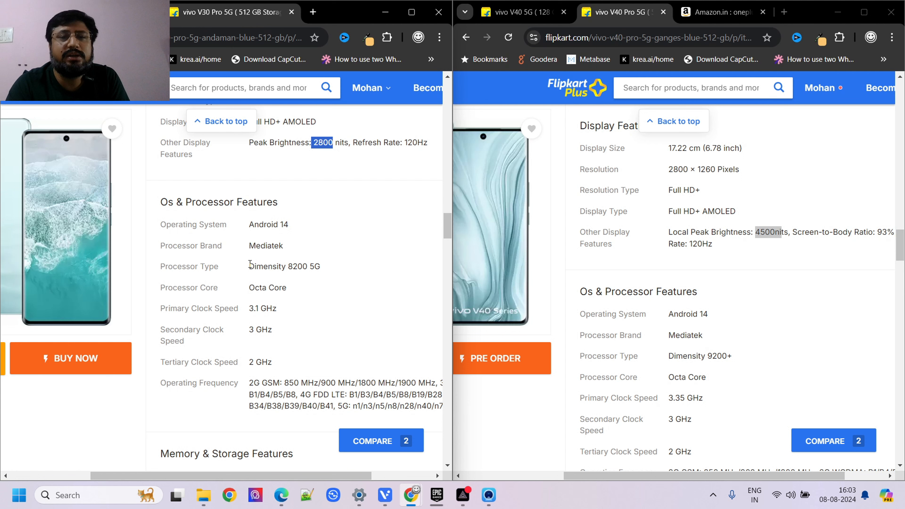
{"action": "double_click", "coordinate": [284, 266]}
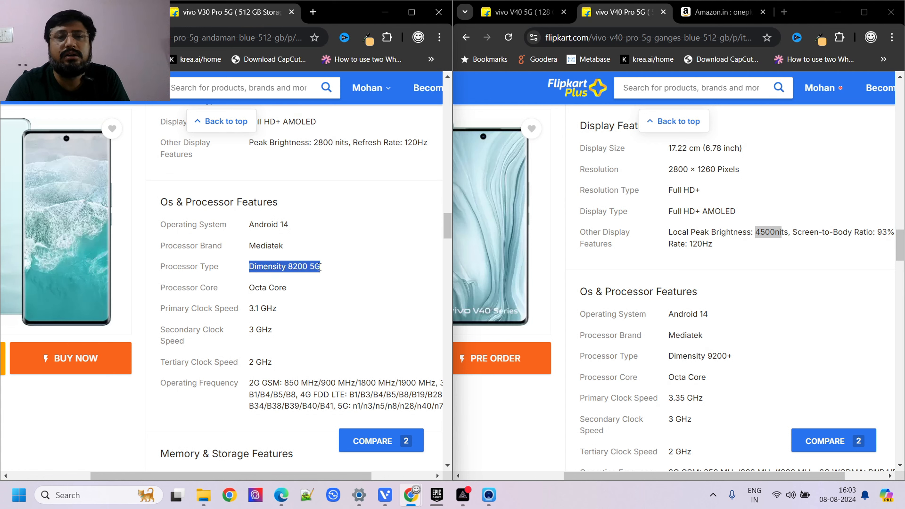
{"action": "scroll", "scroll_direction": "down", "scroll_amount": 3}
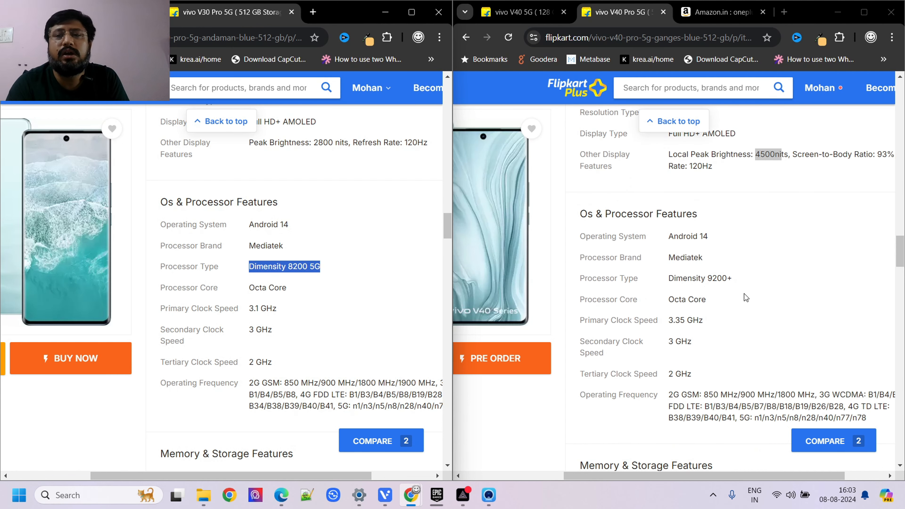
{"action": "double_click", "coordinate": [699, 278]}
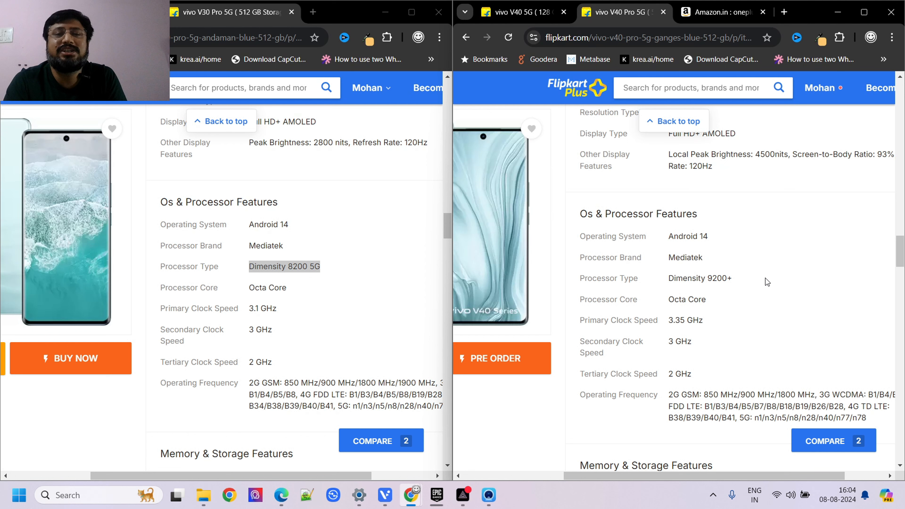
{"action": "scroll", "scroll_direction": "down", "scroll_amount": 3}
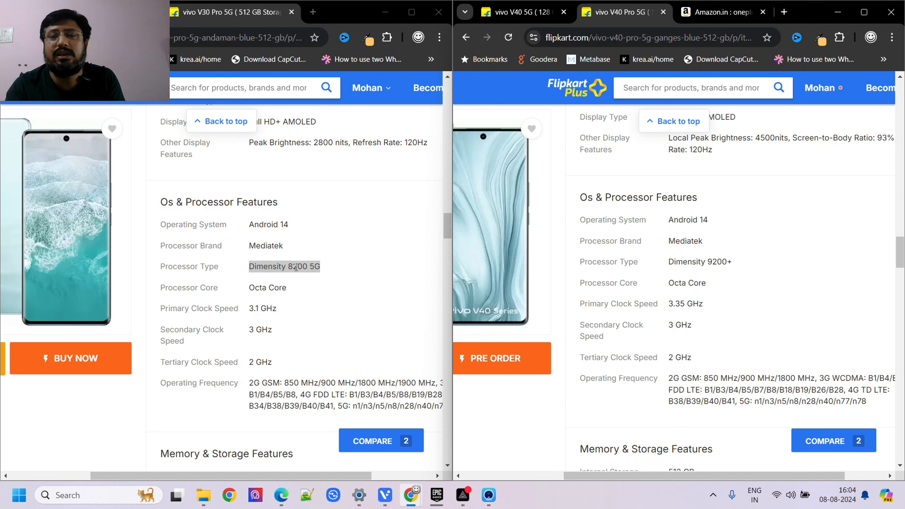
{"action": "scroll", "scroll_direction": "down", "scroll_amount": 3}
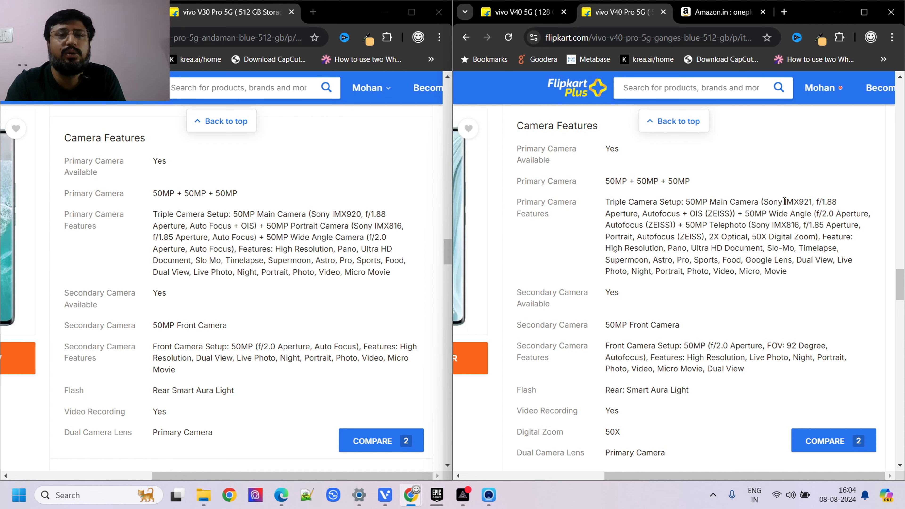
{"action": "mouse_move", "coordinate": [679, 204]}
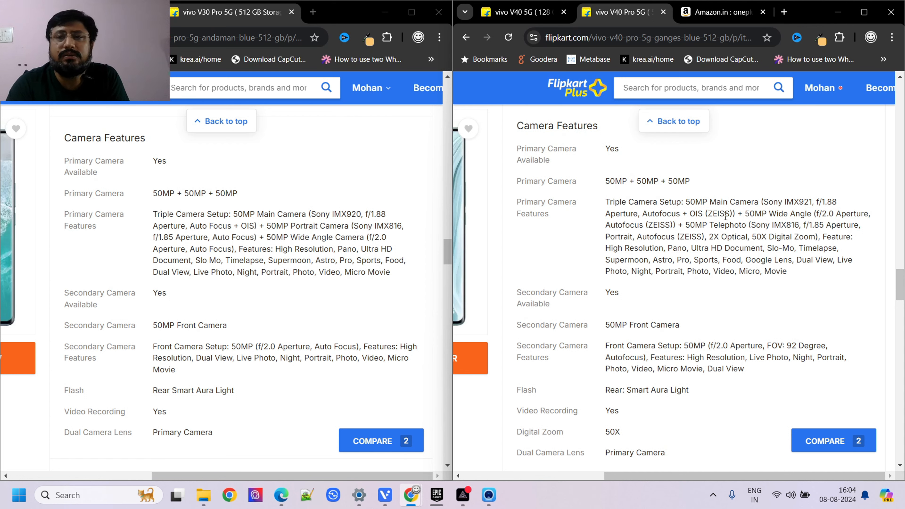
{"action": "mouse_move", "coordinate": [439, 247]}
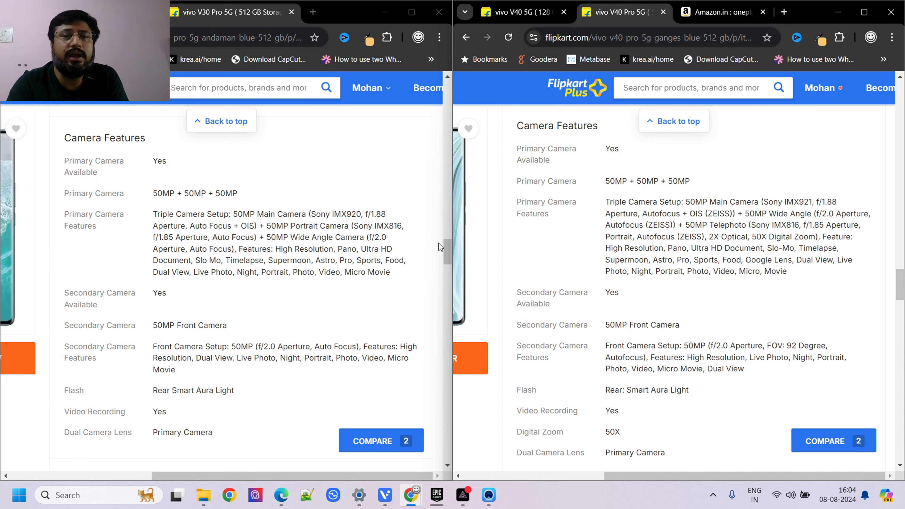
Mark the V30 Pro's IMX816 portrait sensor and the V40 Pro's rear camera description
{"action": "double_click", "coordinate": [387, 225]}
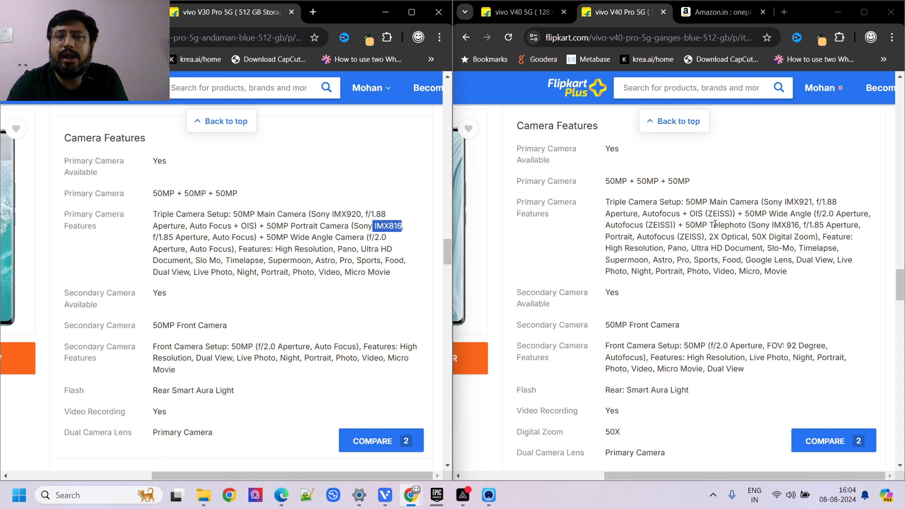
{"action": "mouse_move", "coordinate": [711, 224]}
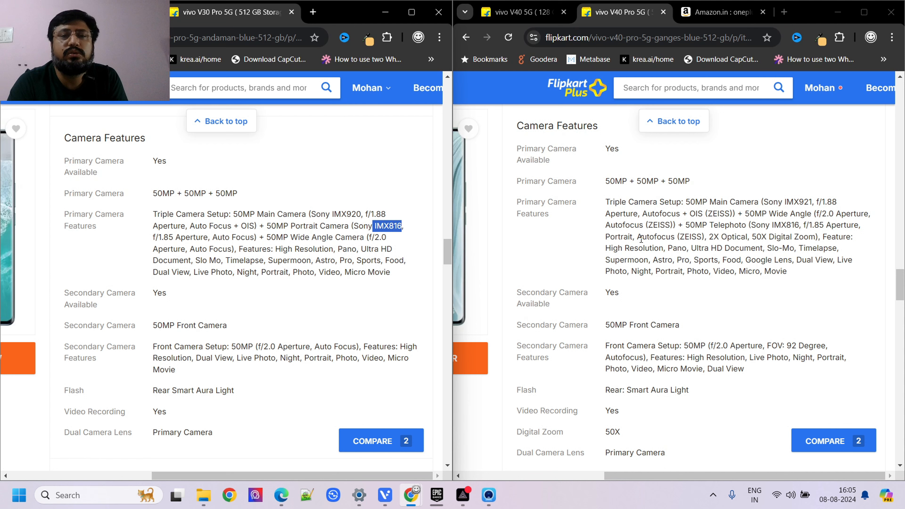
{"action": "mouse_move", "coordinate": [704, 233]}
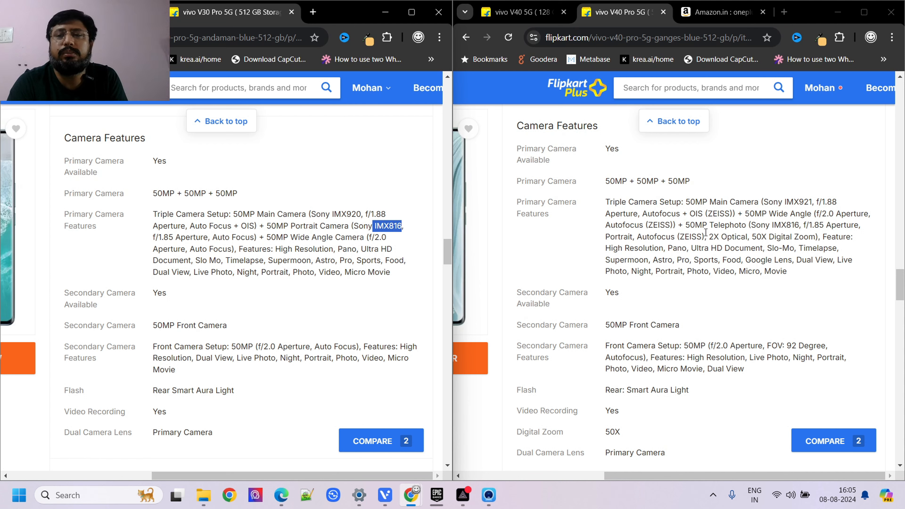
{"action": "double_click", "coordinate": [726, 236]}
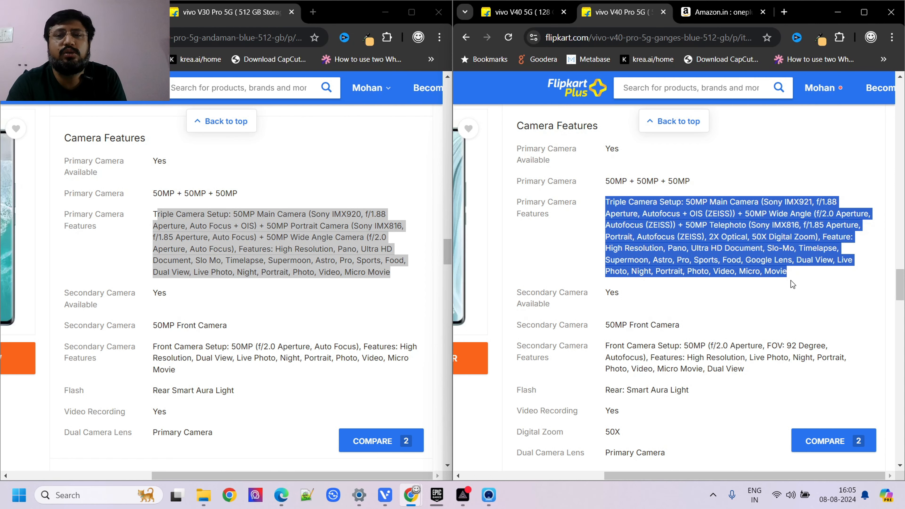
{"action": "scroll", "scroll_direction": "down", "scroll_amount": 3}
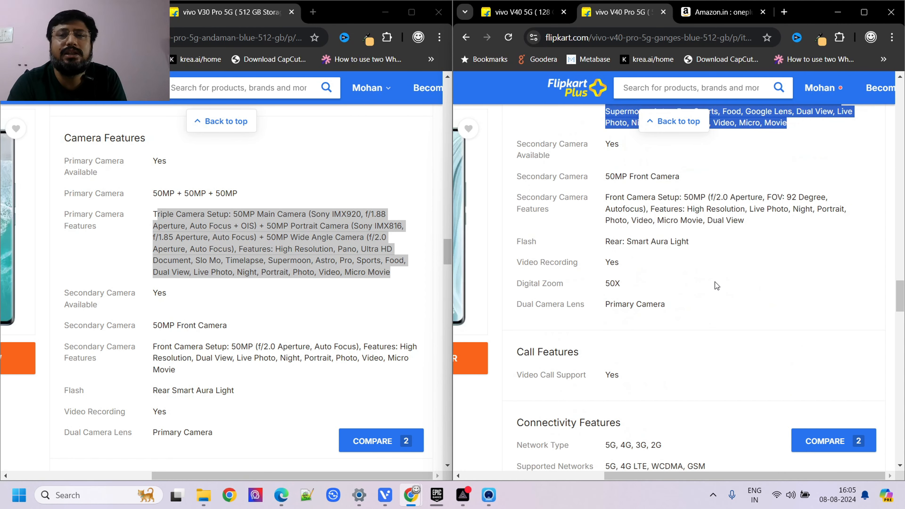
Align both Secondary Camera sections and mark the V40 Pro's 50MP Front Camera
{"action": "scroll", "scroll_direction": "down", "scroll_amount": 3}
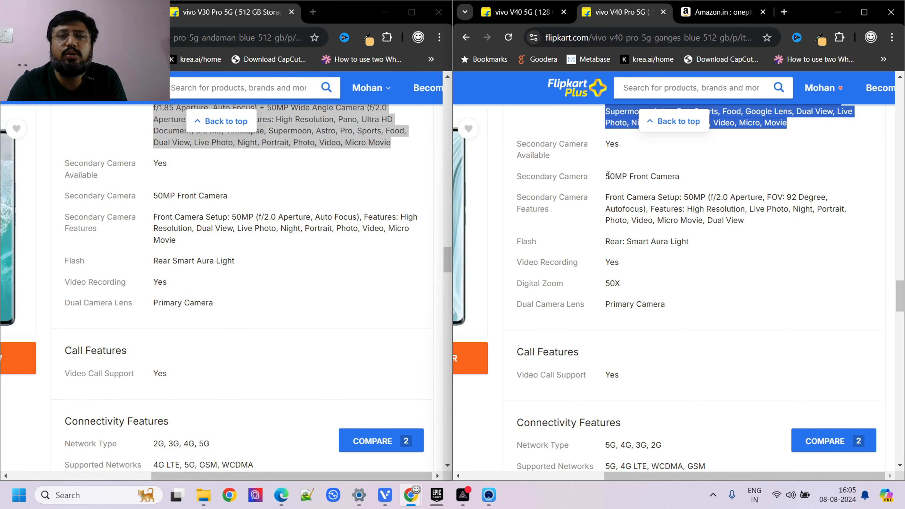
{"action": "double_click", "coordinate": [640, 176]}
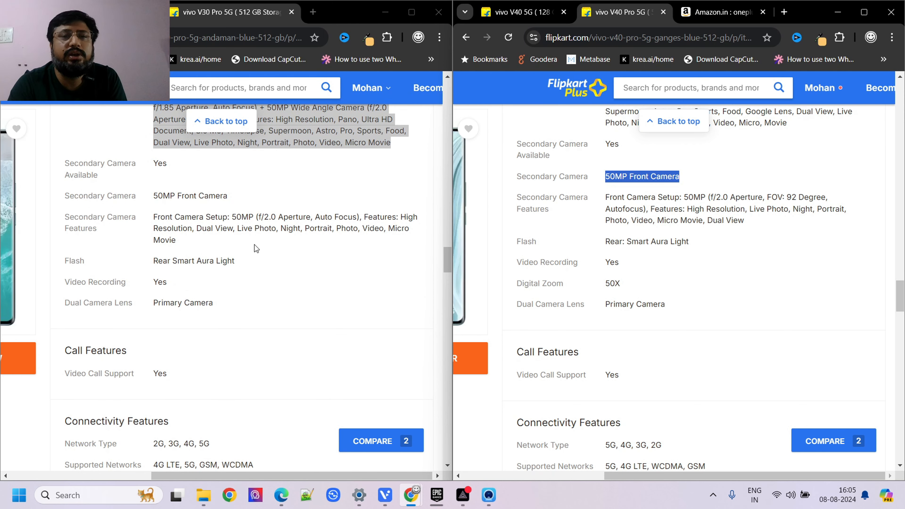
{"action": "scroll", "scroll_direction": "down", "scroll_amount": 3}
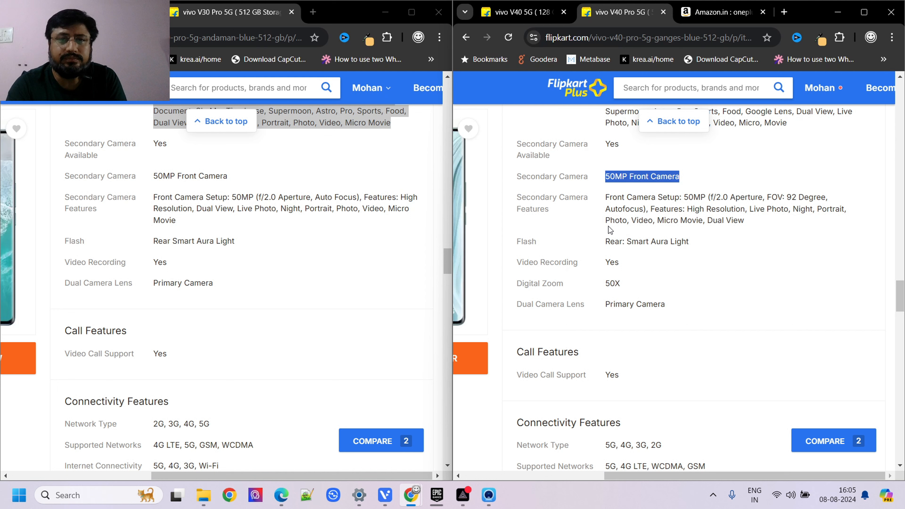
{"action": "mouse_move", "coordinate": [715, 224]}
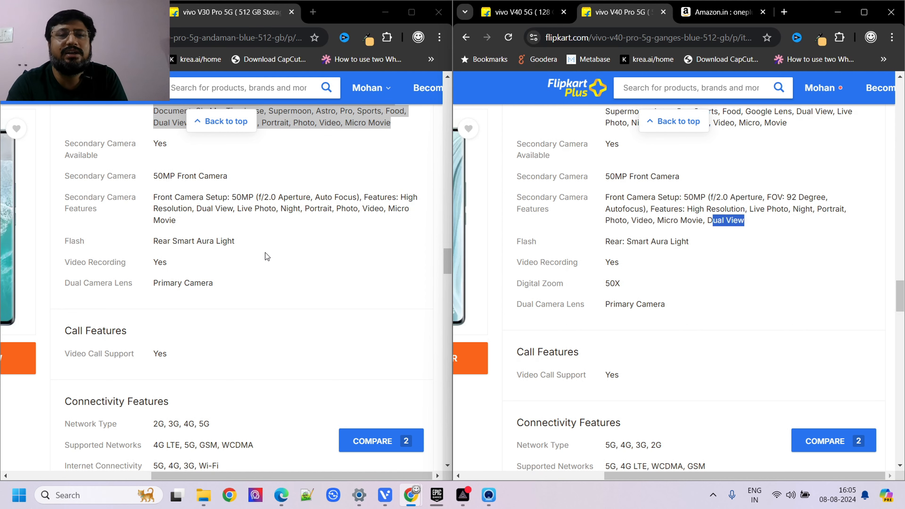
{"action": "scroll", "scroll_direction": "up", "scroll_amount": 3}
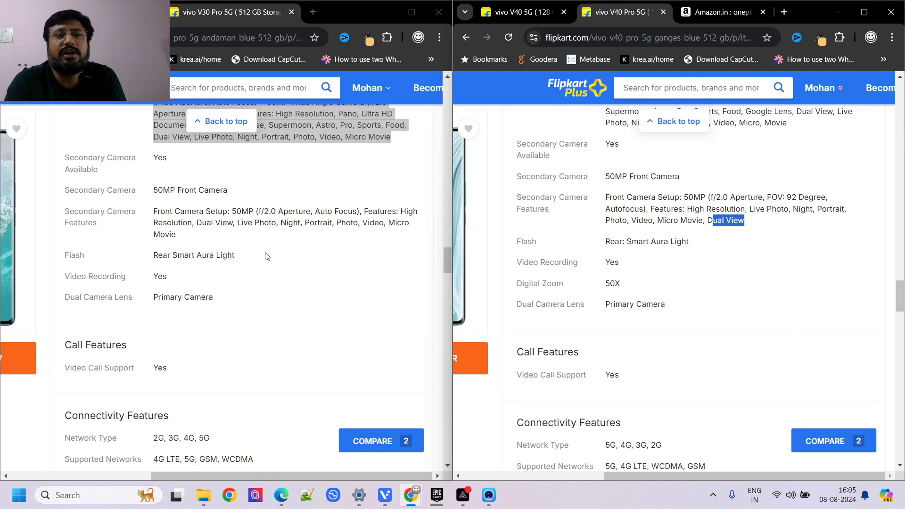